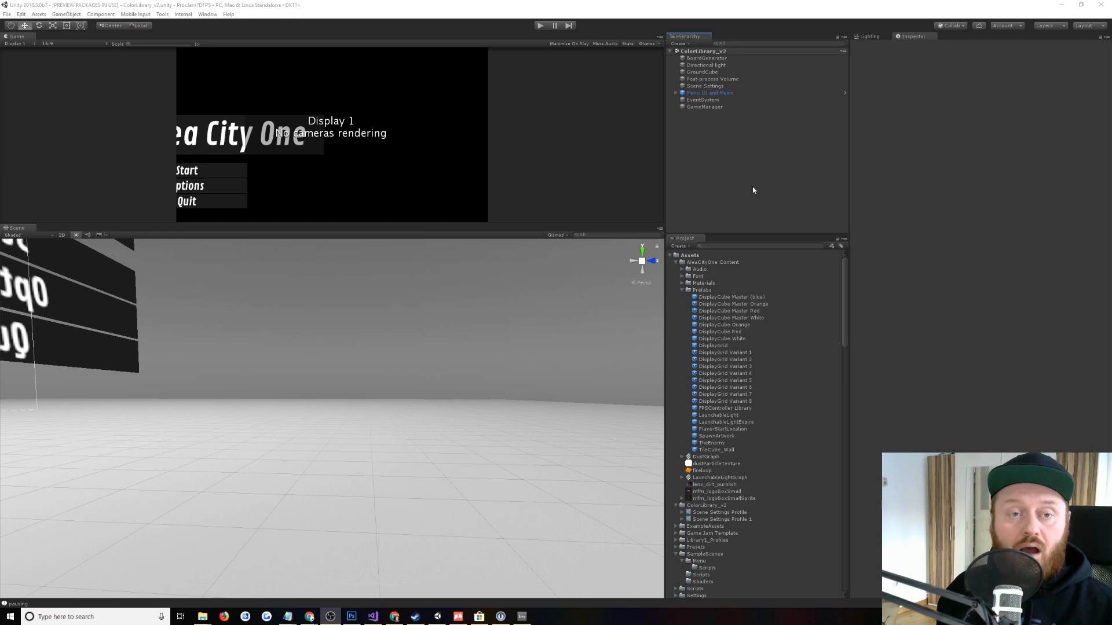
mouse_move(739, 189)
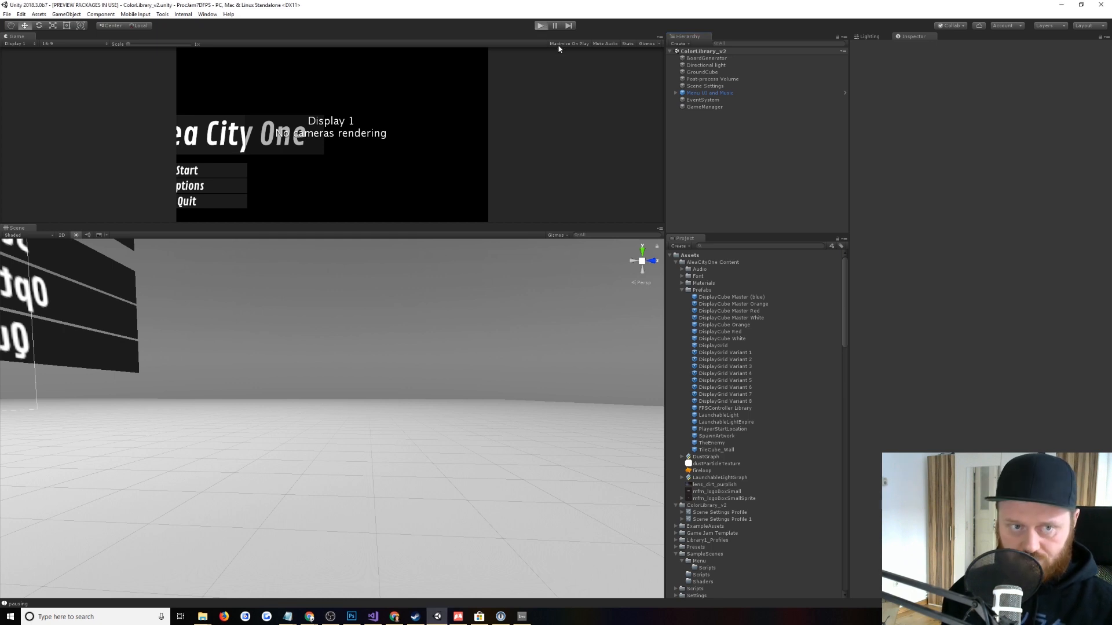
mouse_move(552, 55)
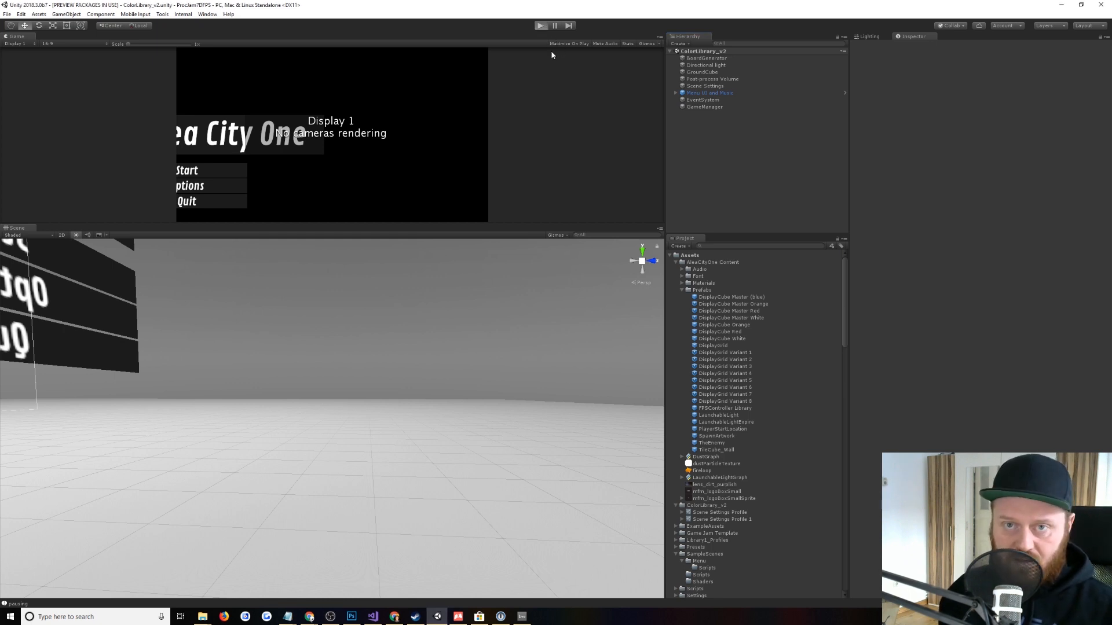
Step: Enable Maximize On Play so the Game view fills the editor during play
click(541, 26)
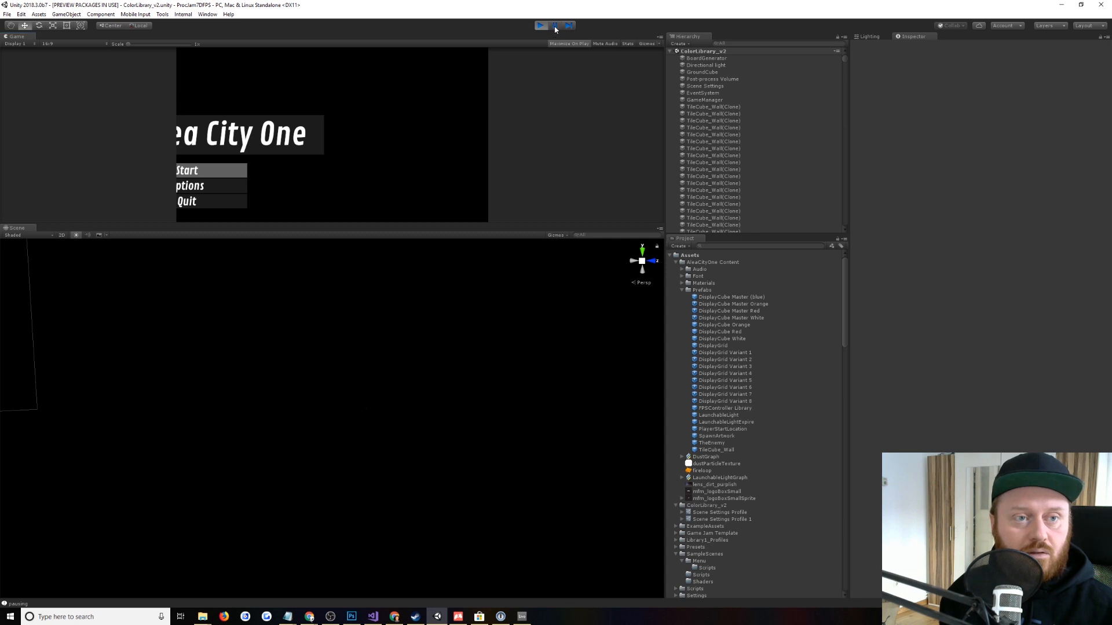
Step: Enter play mode and launch the game from its Start menu button
click(567, 43)
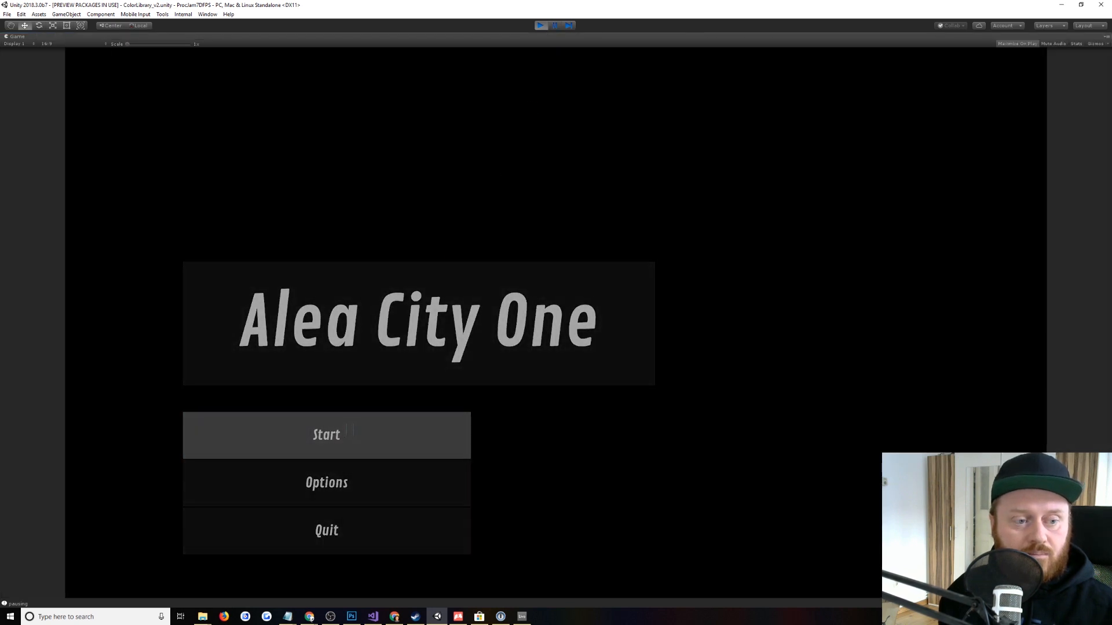
click(326, 434)
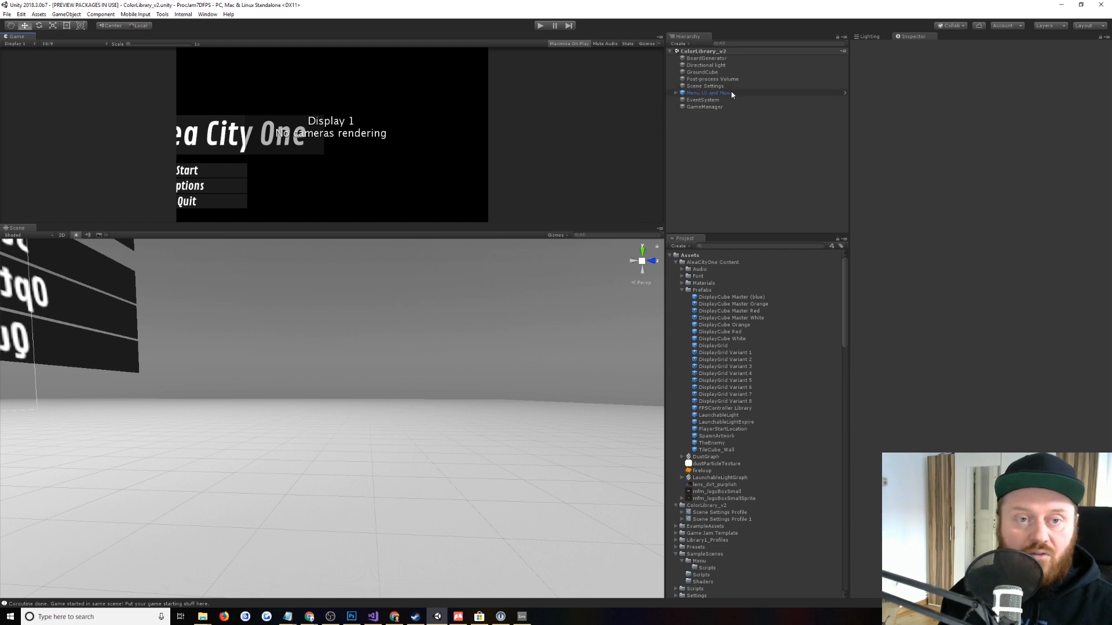
Step: Select the Menu UI and Music object and review its Play Music component
click(708, 92)
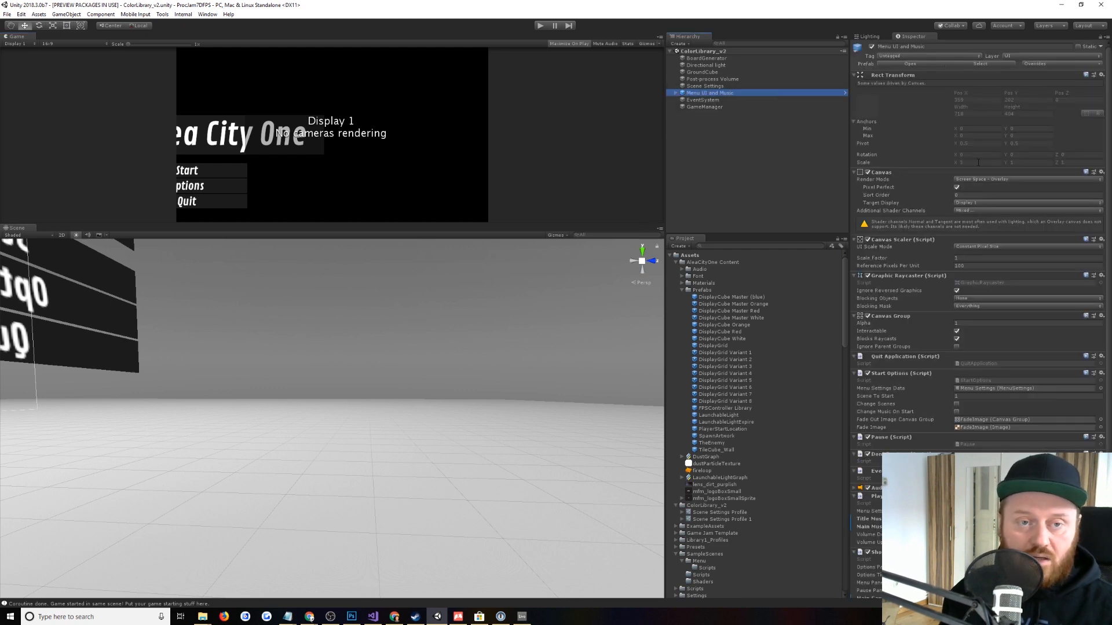
scroll(down, 3)
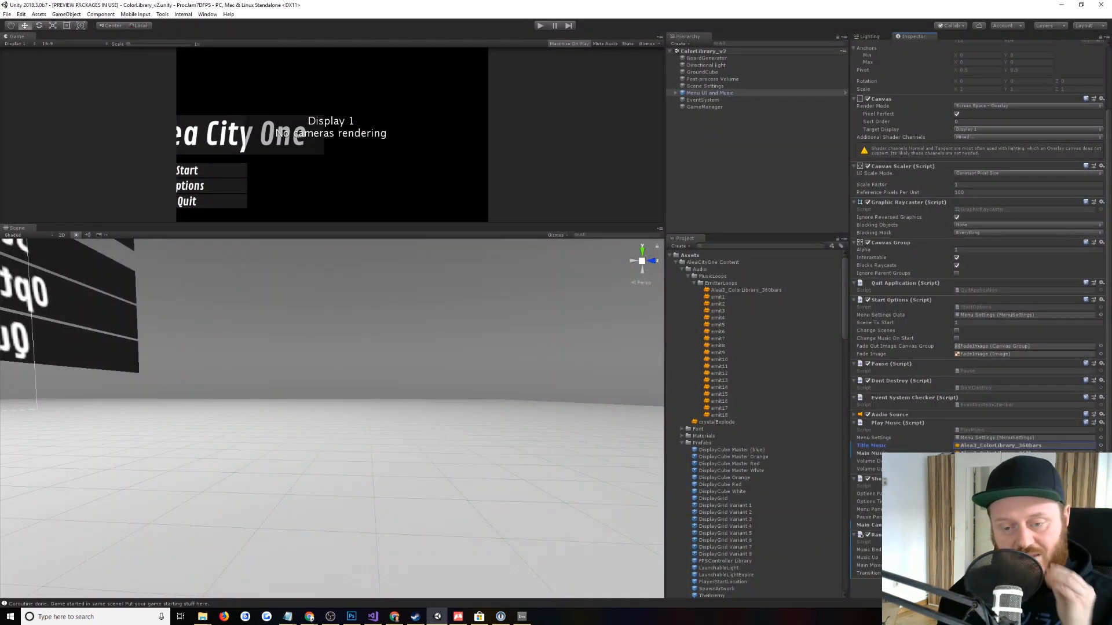
mouse_move(767, 332)
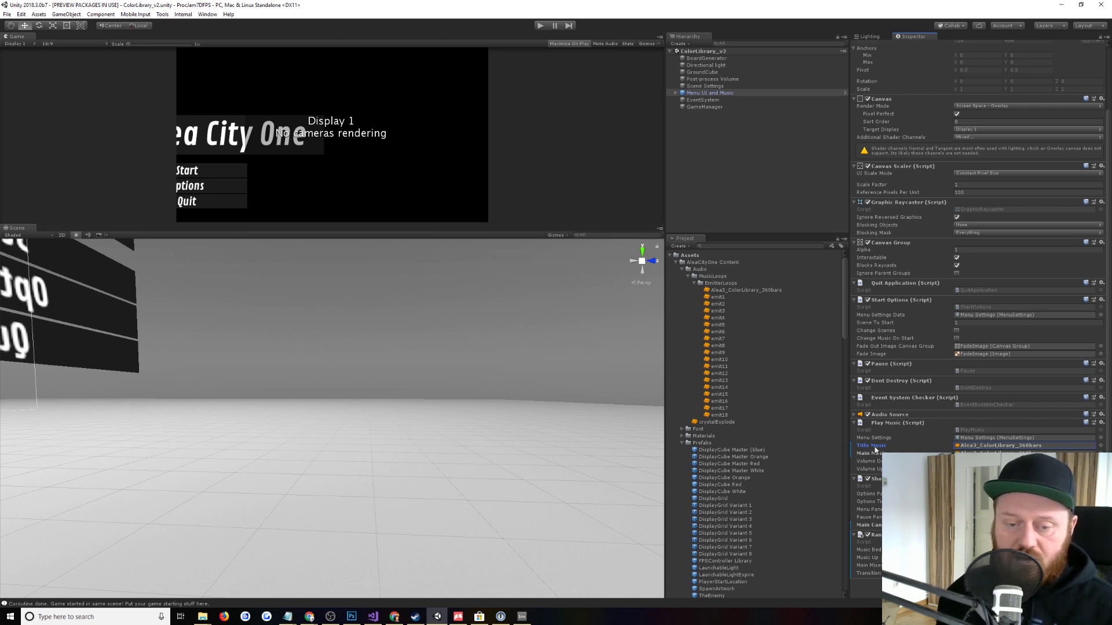
mouse_move(899, 443)
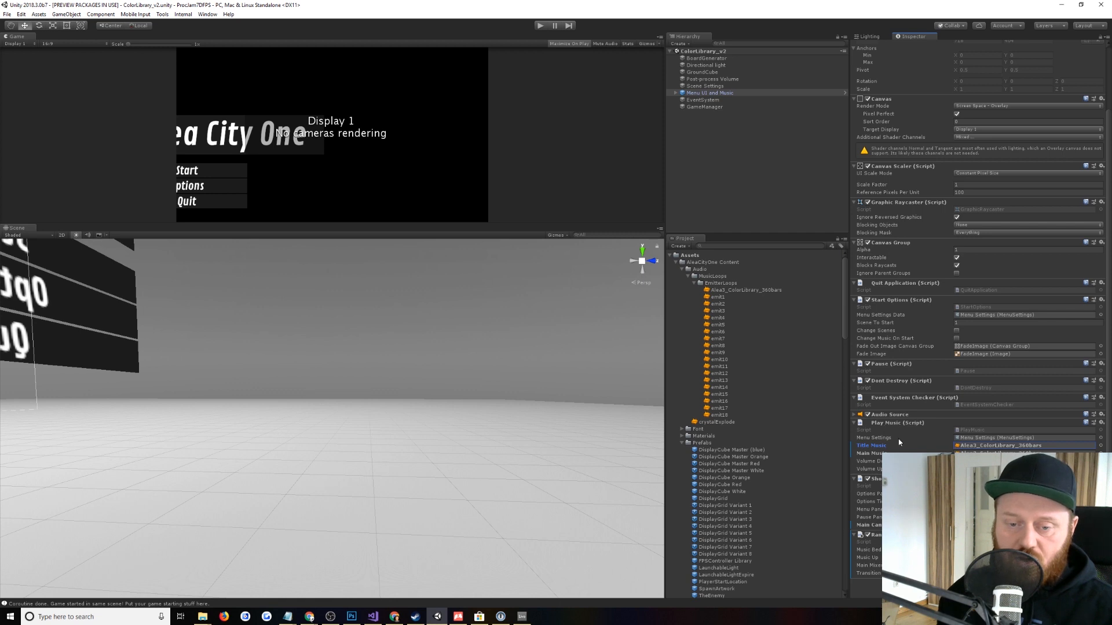
mouse_move(860, 576)
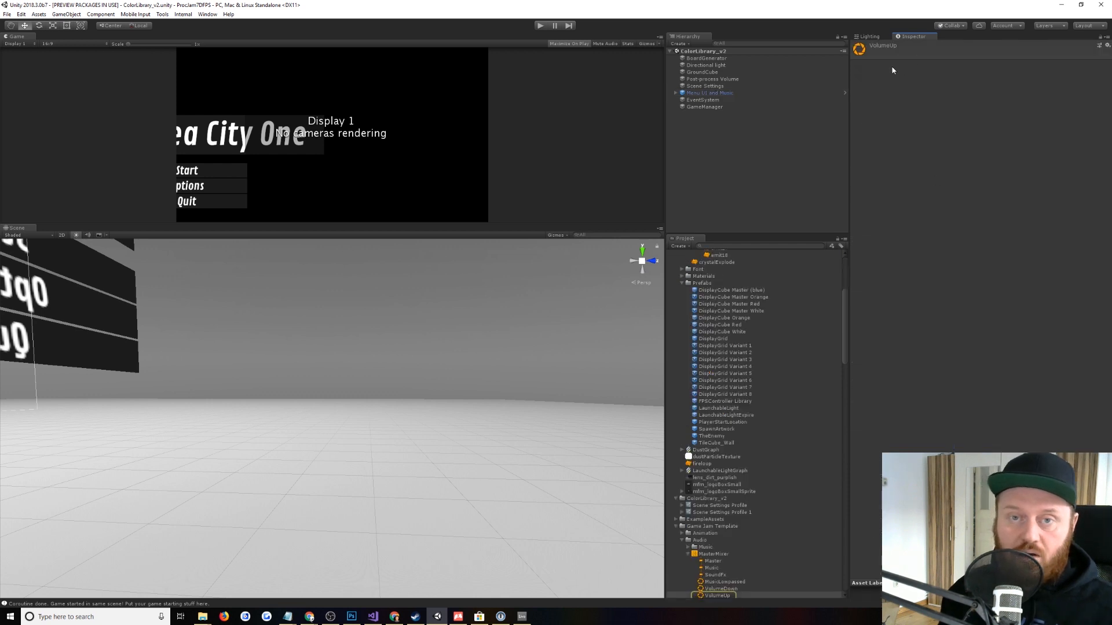
Step: Bring up the Window menu to reach the Audio Mixer for the MasterMixer
click(183, 14)
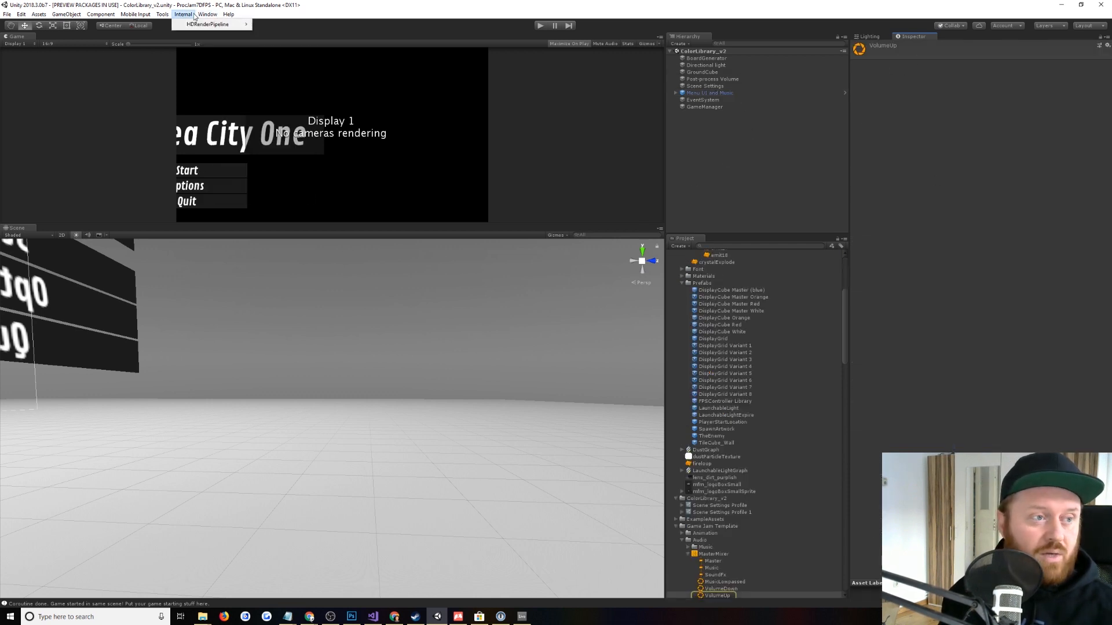
click(207, 14)
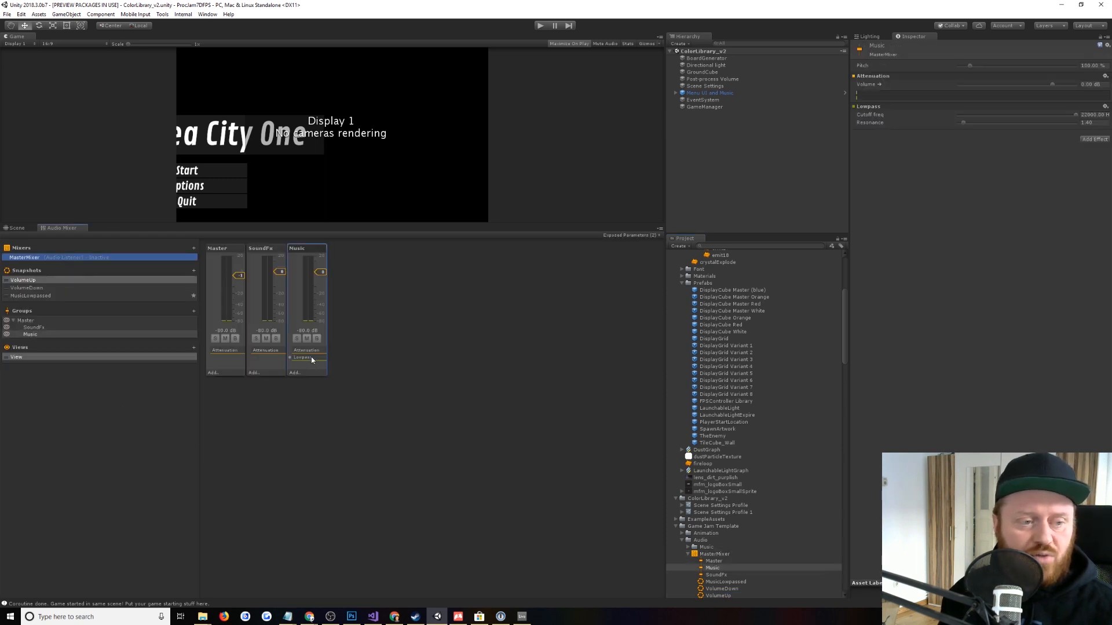
click(31, 296)
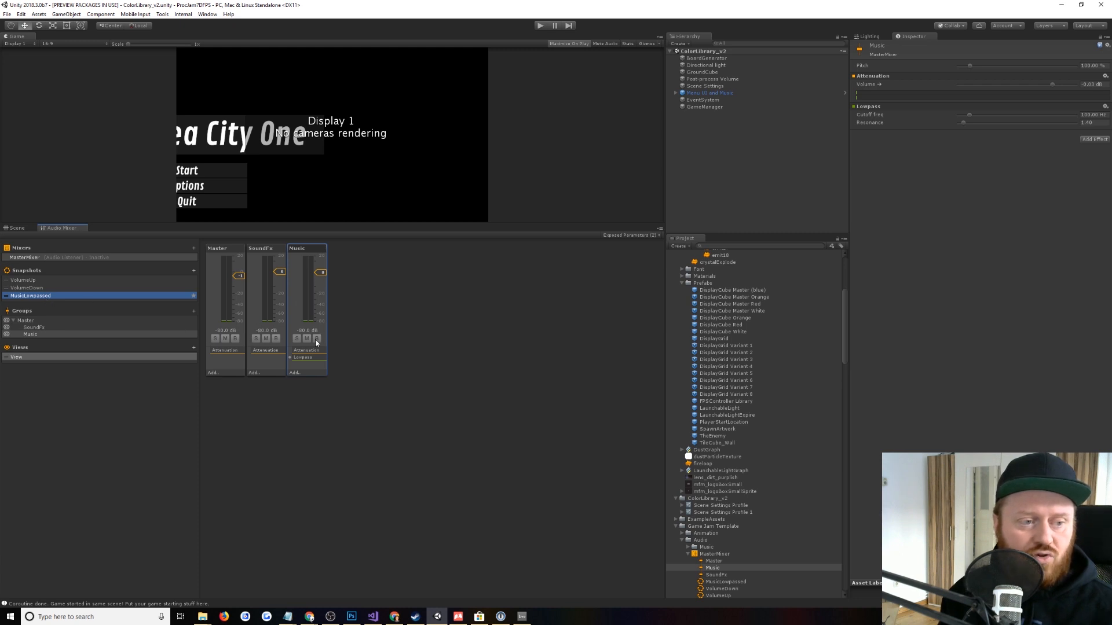
mouse_move(302, 358)
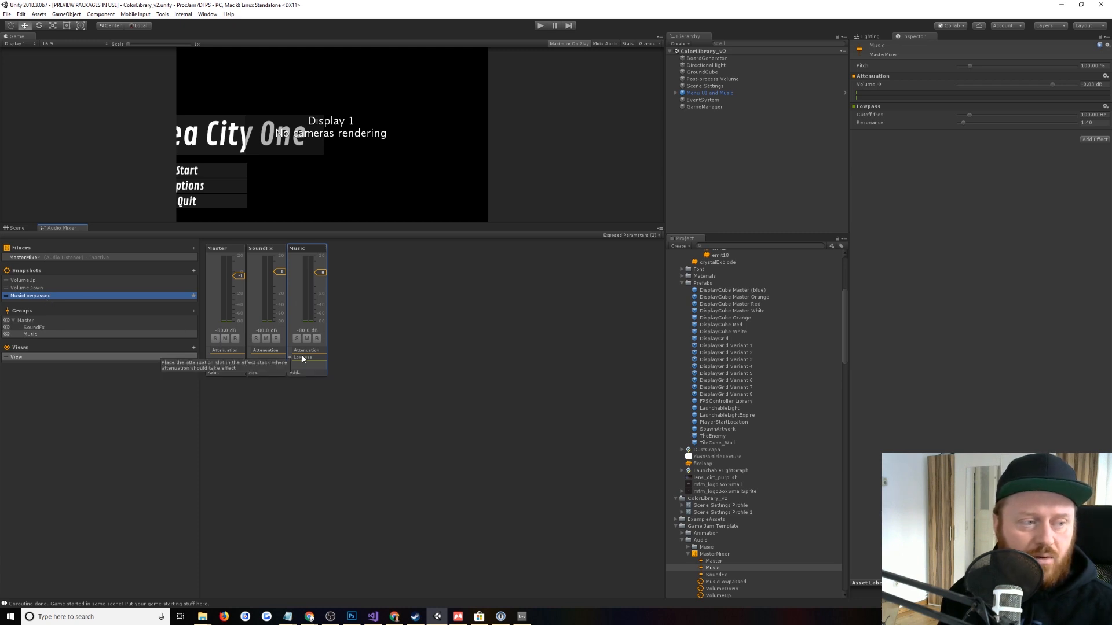
mouse_move(71, 287)
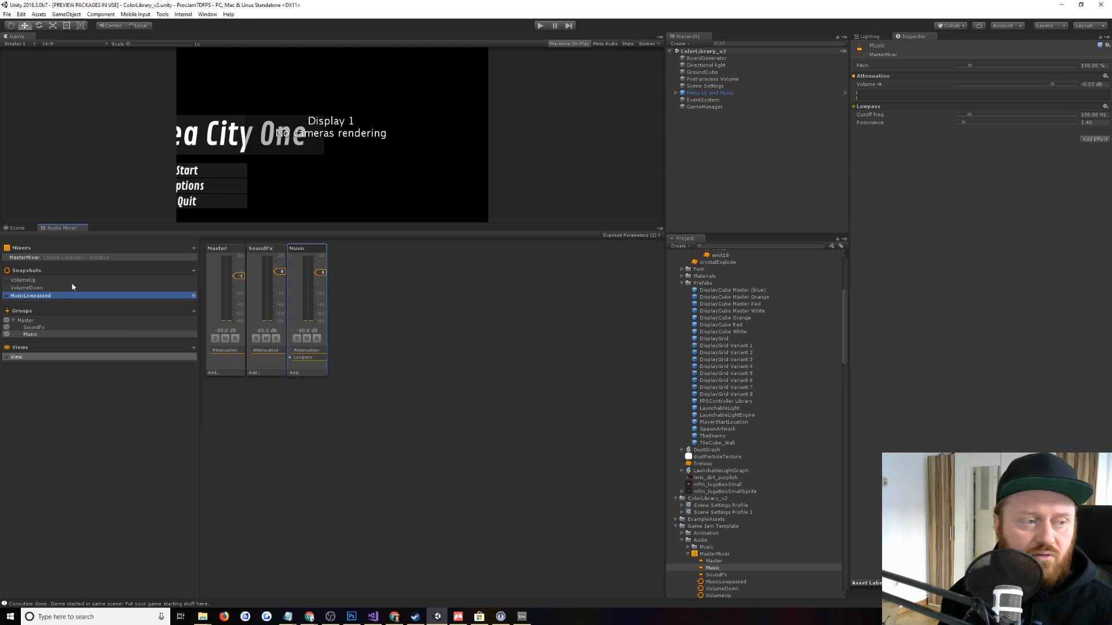
click(23, 281)
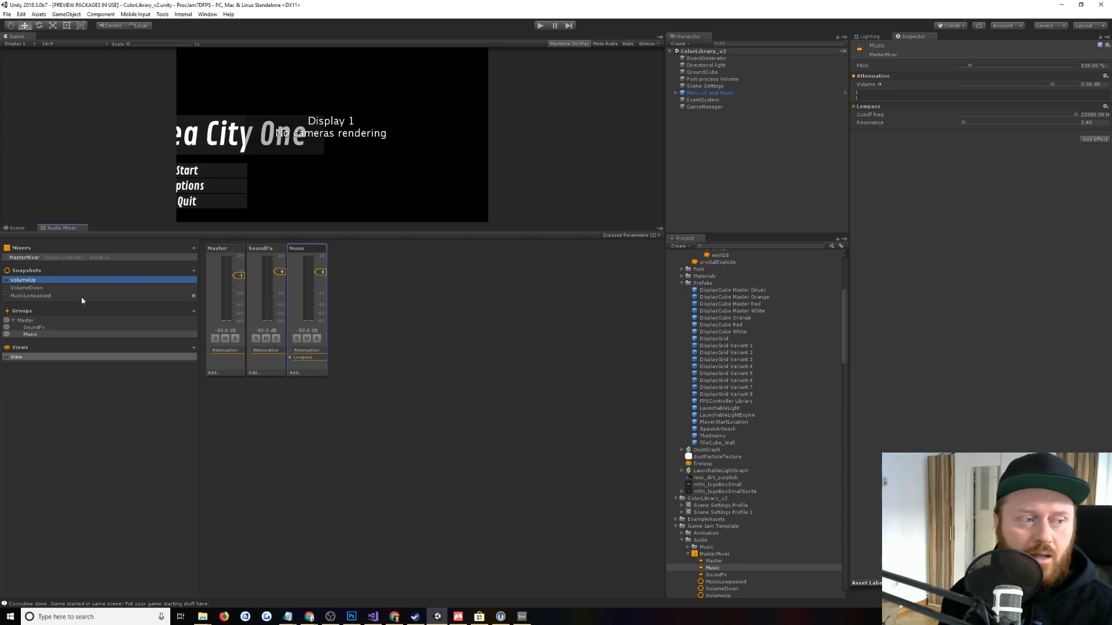
click(31, 295)
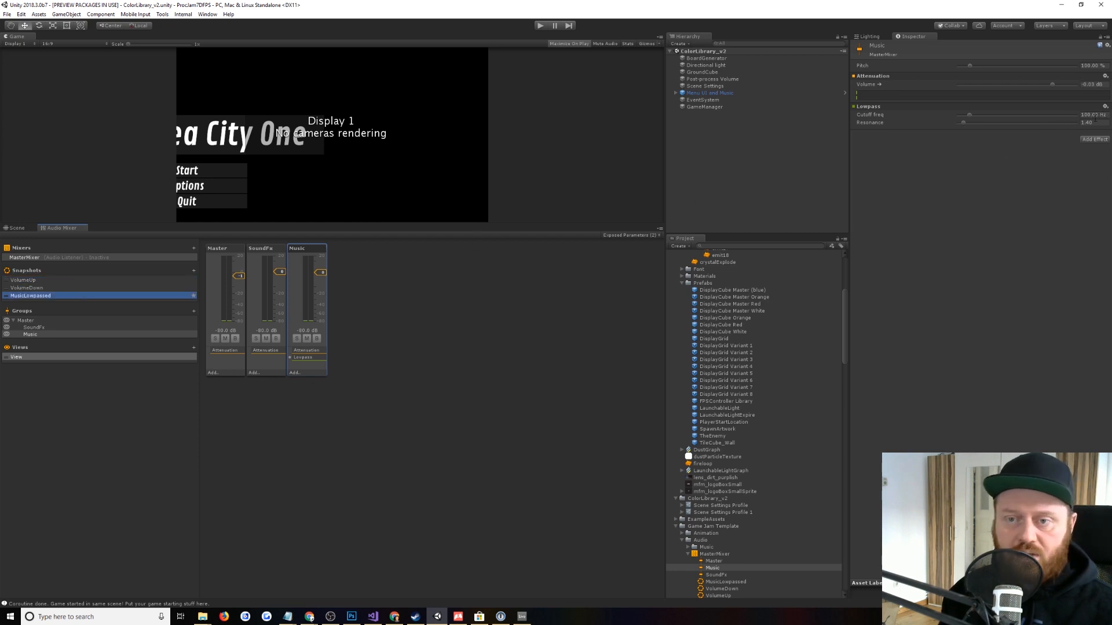
mouse_move(1003, 199)
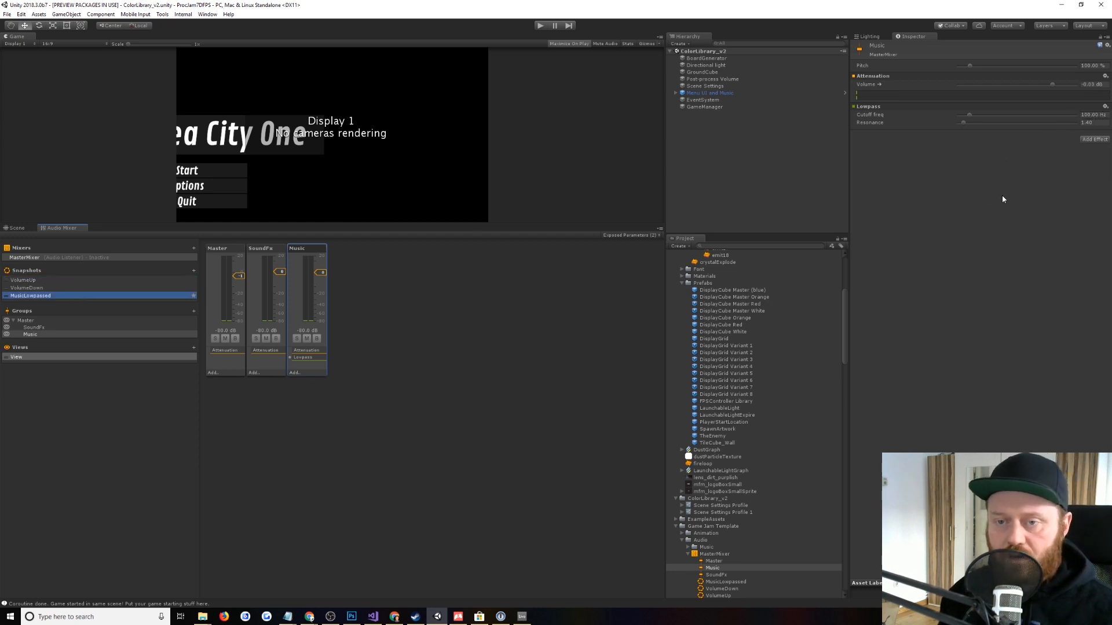
mouse_move(975, 291)
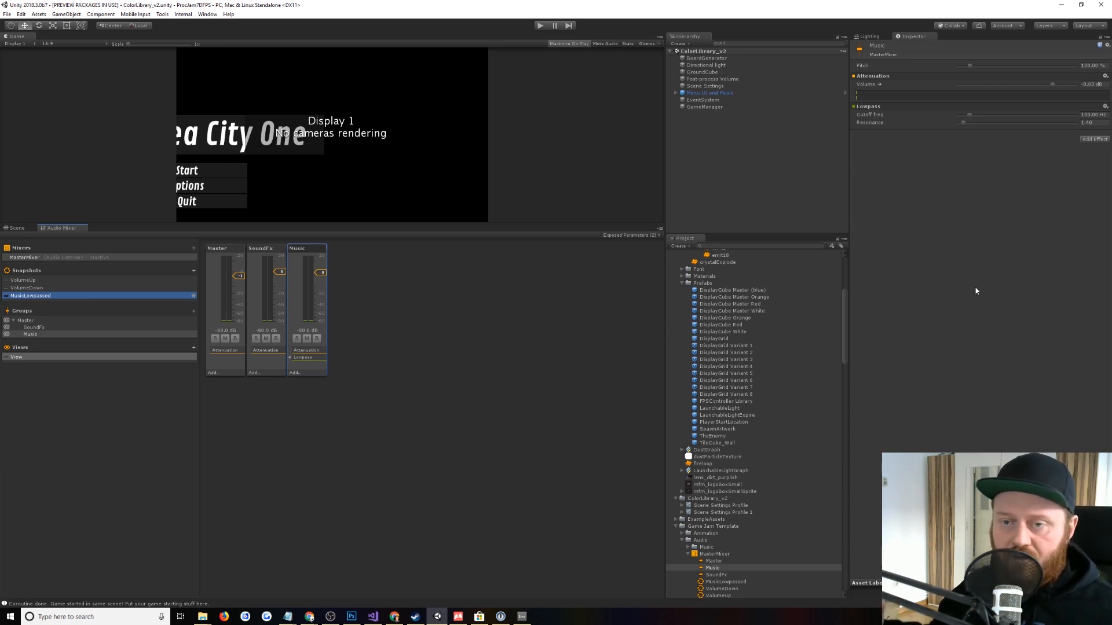
mouse_move(898, 155)
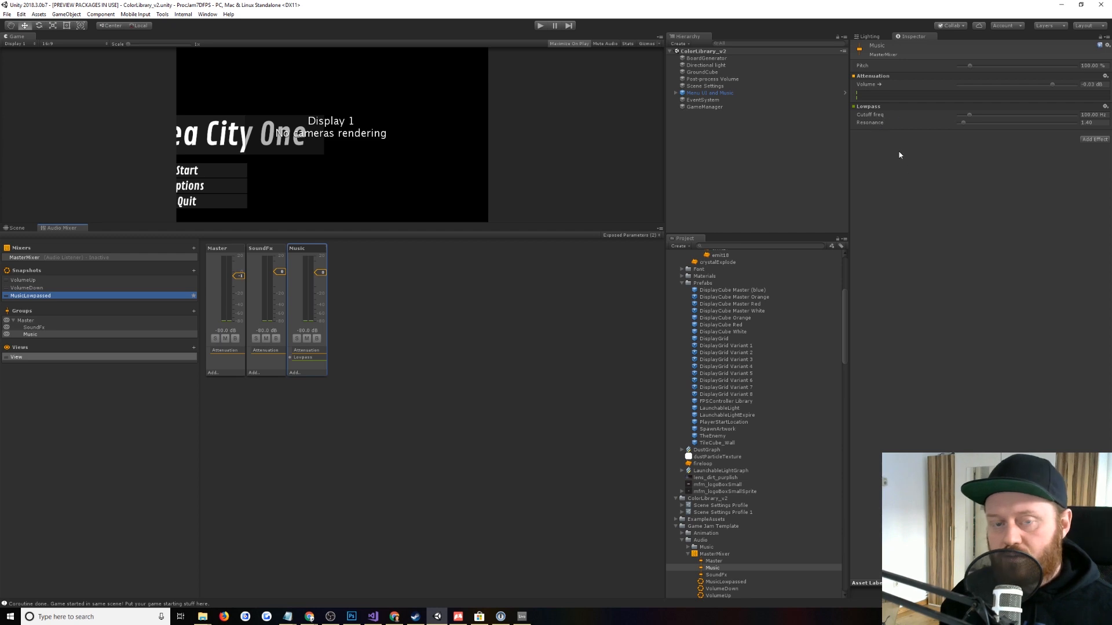
mouse_move(1005, 118)
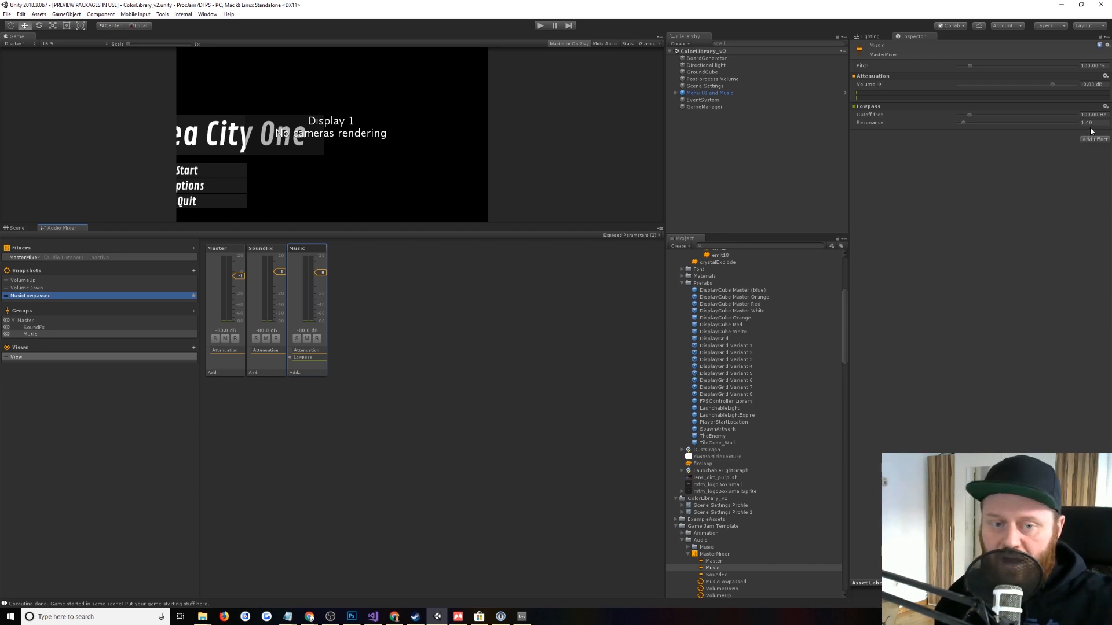
mouse_move(1070, 159)
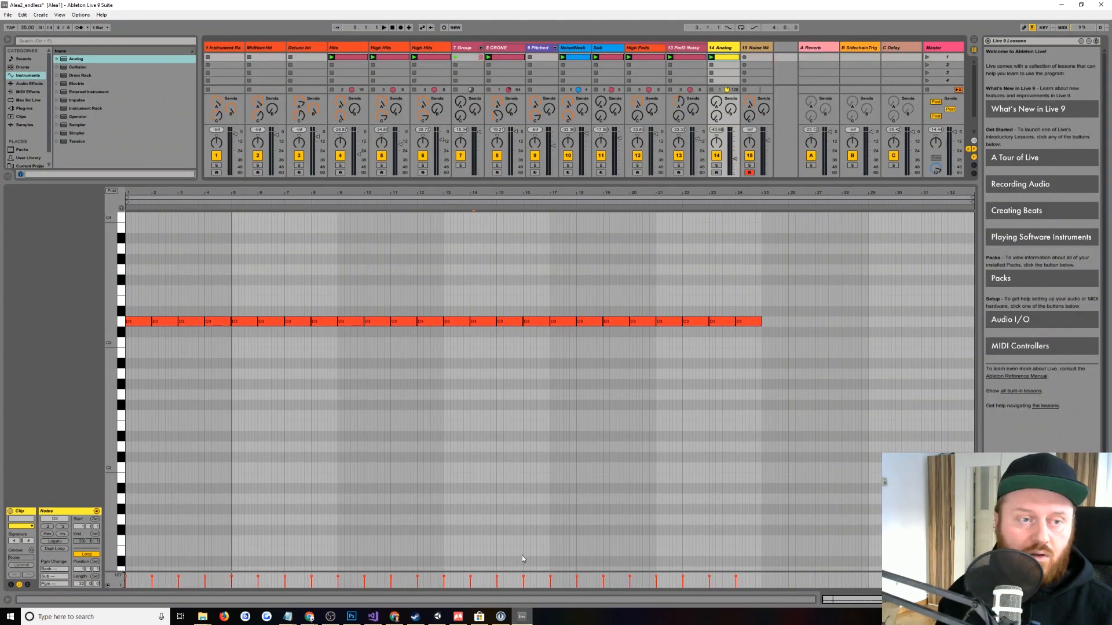
mouse_move(626, 190)
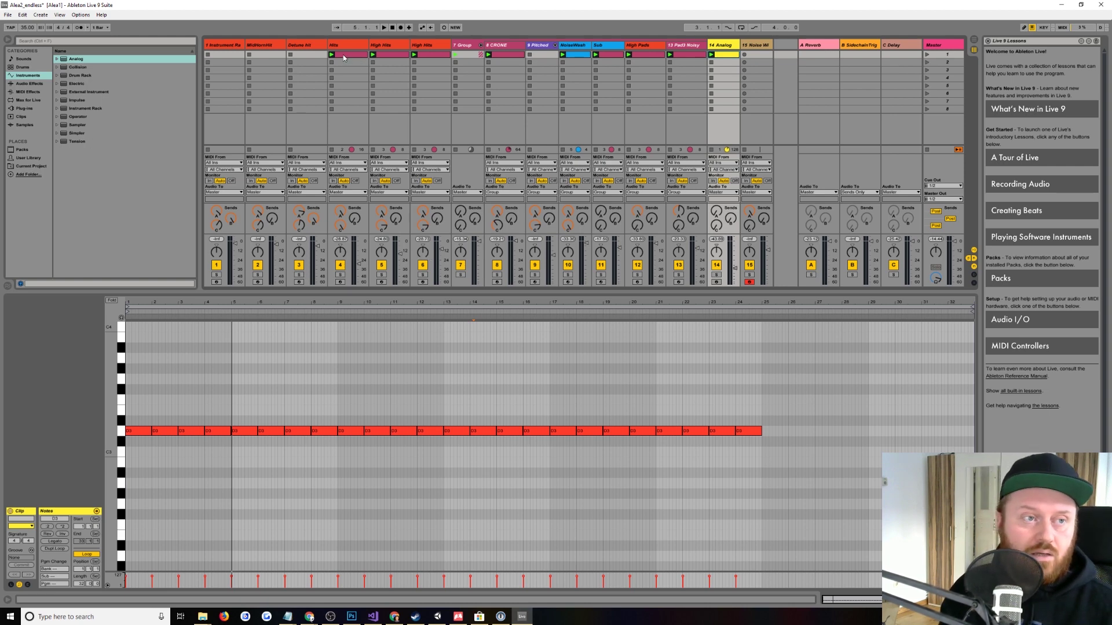
Step: Show the Hits track's devices and select its Mallet instrument and closing EQ Eight
click(347, 55)
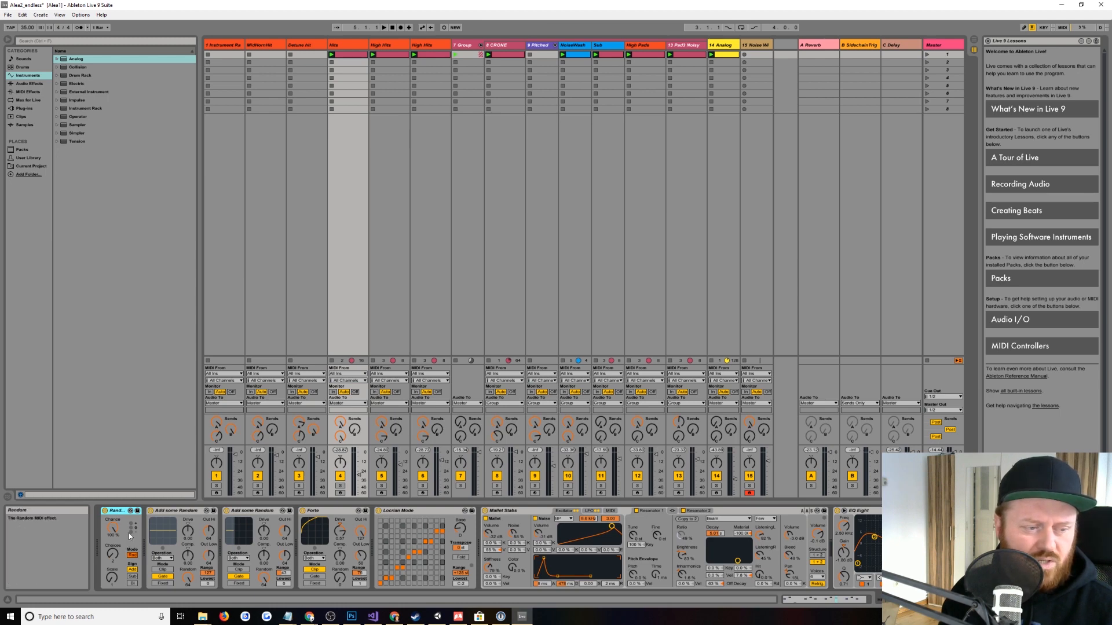
mouse_move(125, 536)
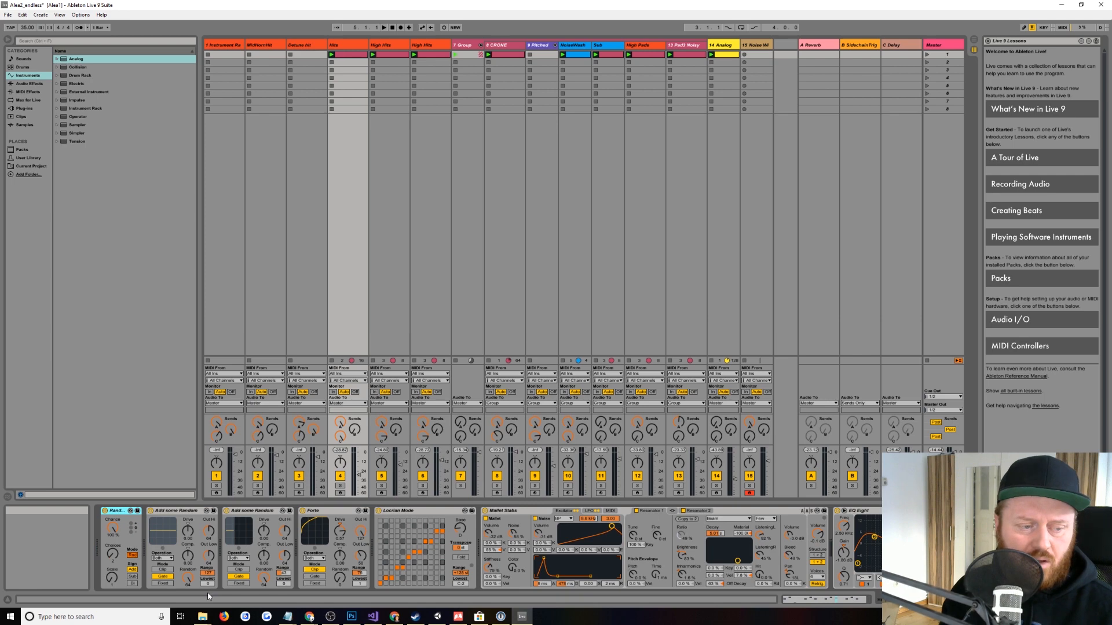
mouse_move(257, 566)
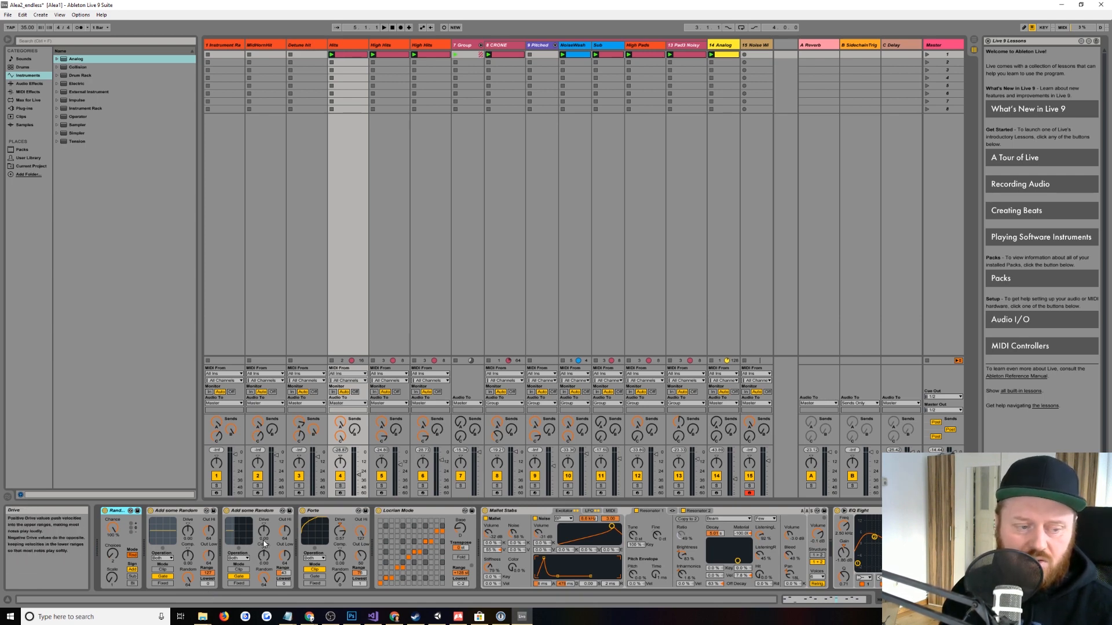
mouse_move(267, 577)
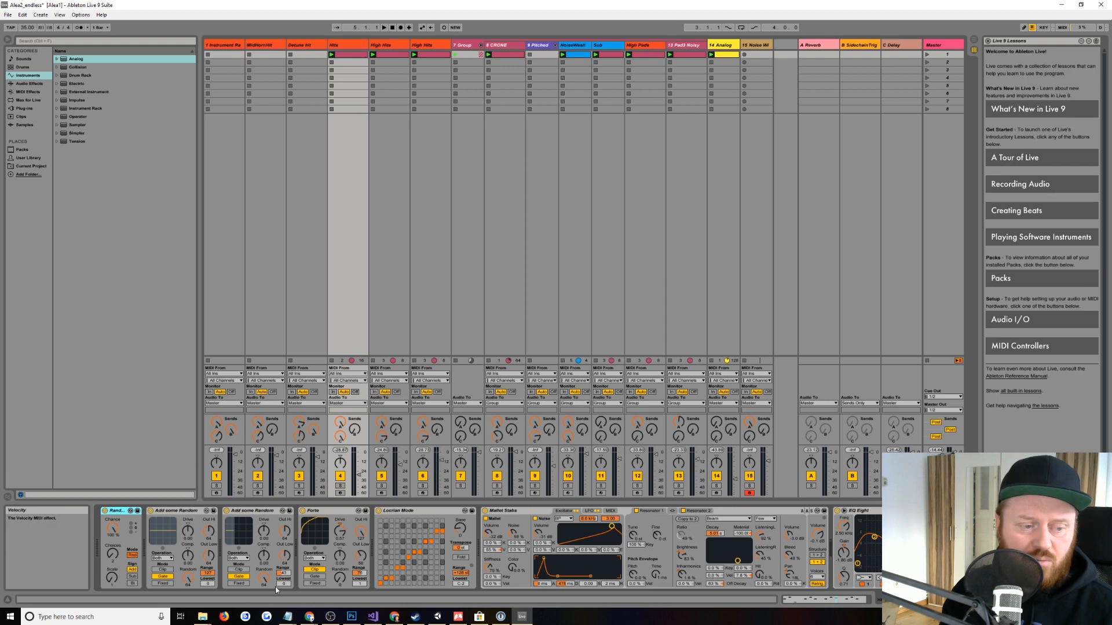
mouse_move(284, 578)
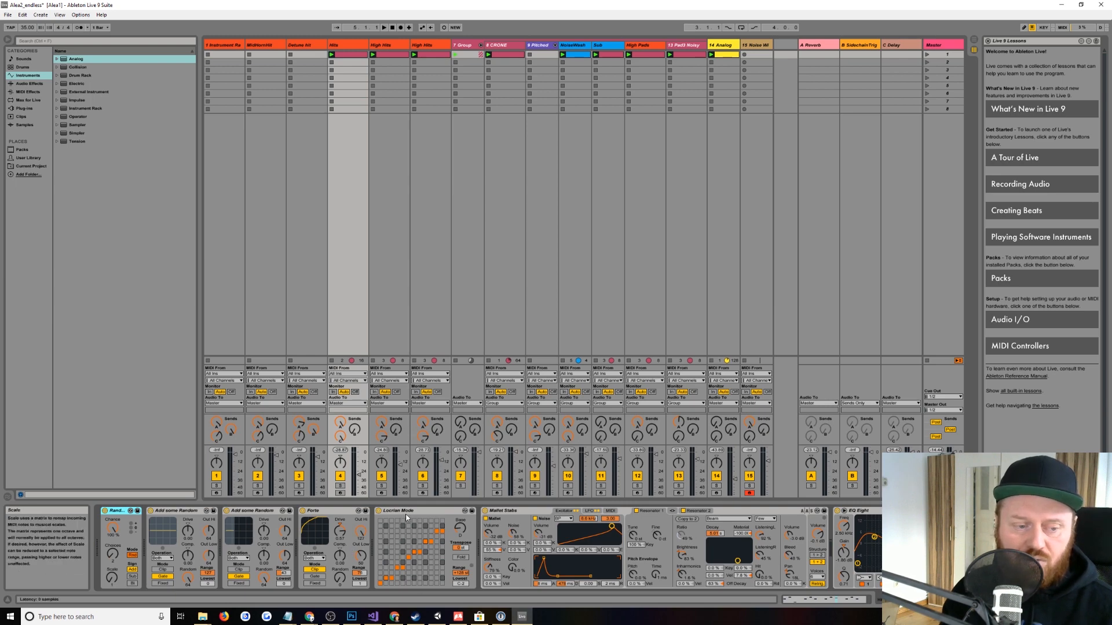
click(422, 511)
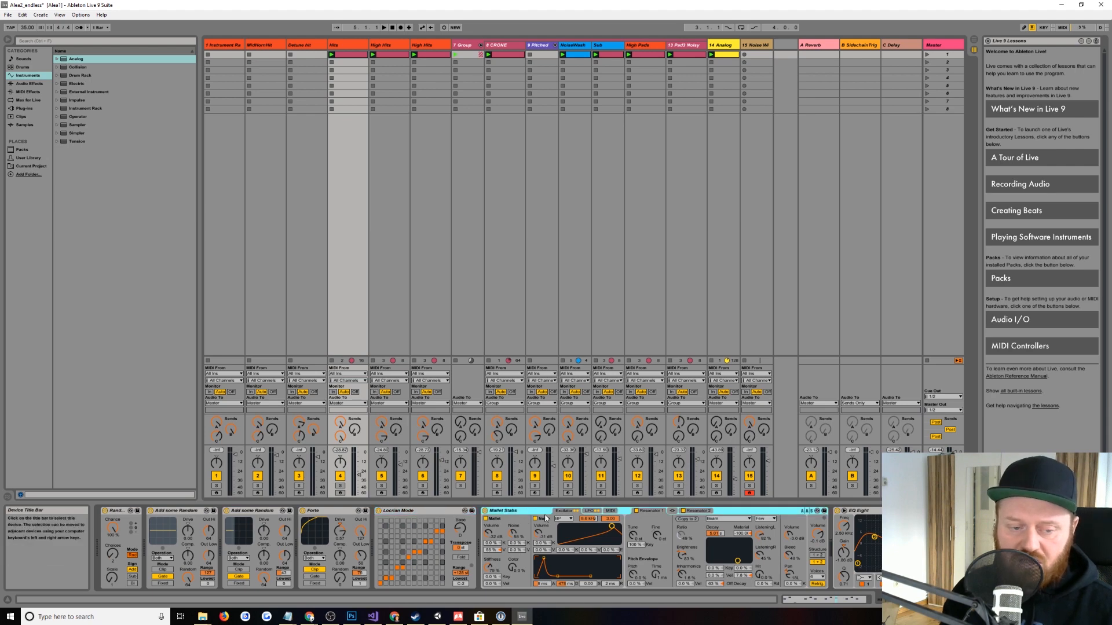
click(539, 519)
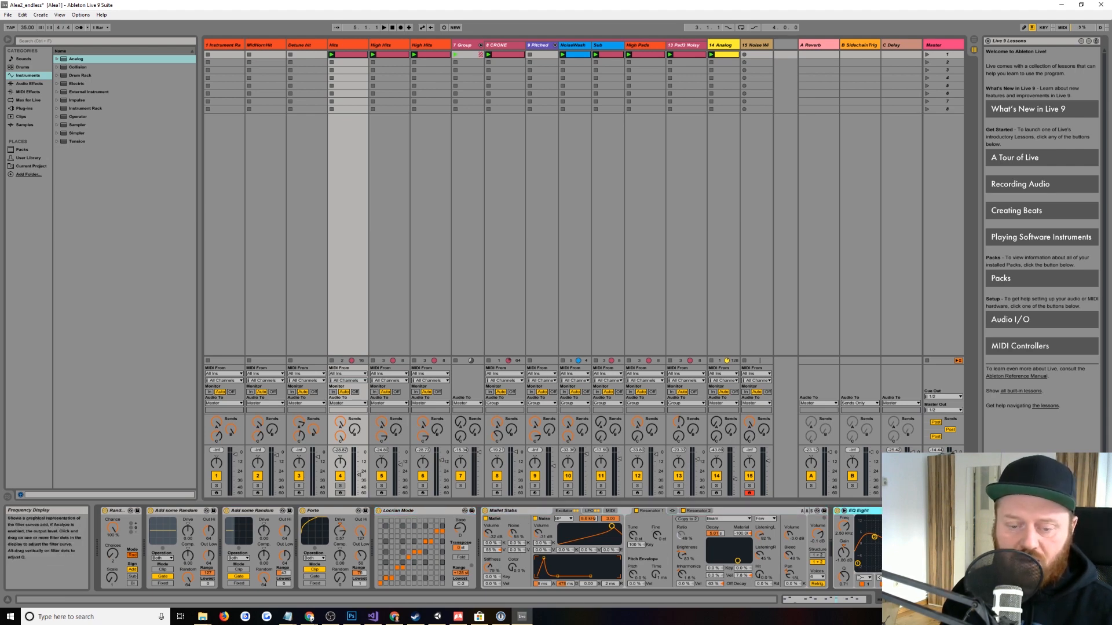
mouse_move(344, 488)
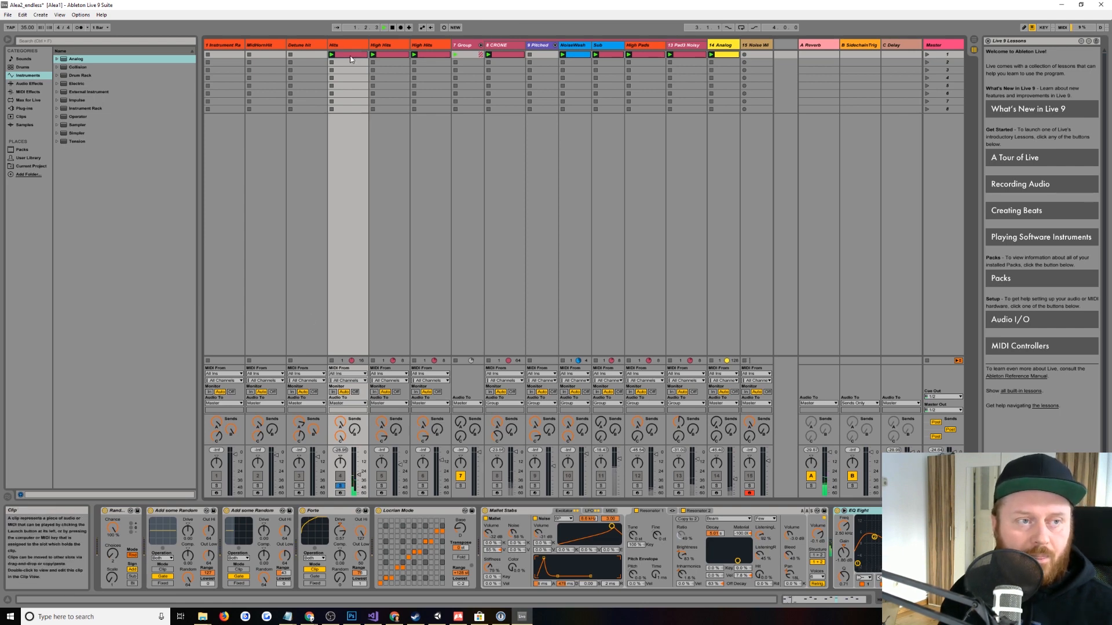
Step: Show the Hits clip's MIDI notes in the Clip View note editor
double_click(347, 54)
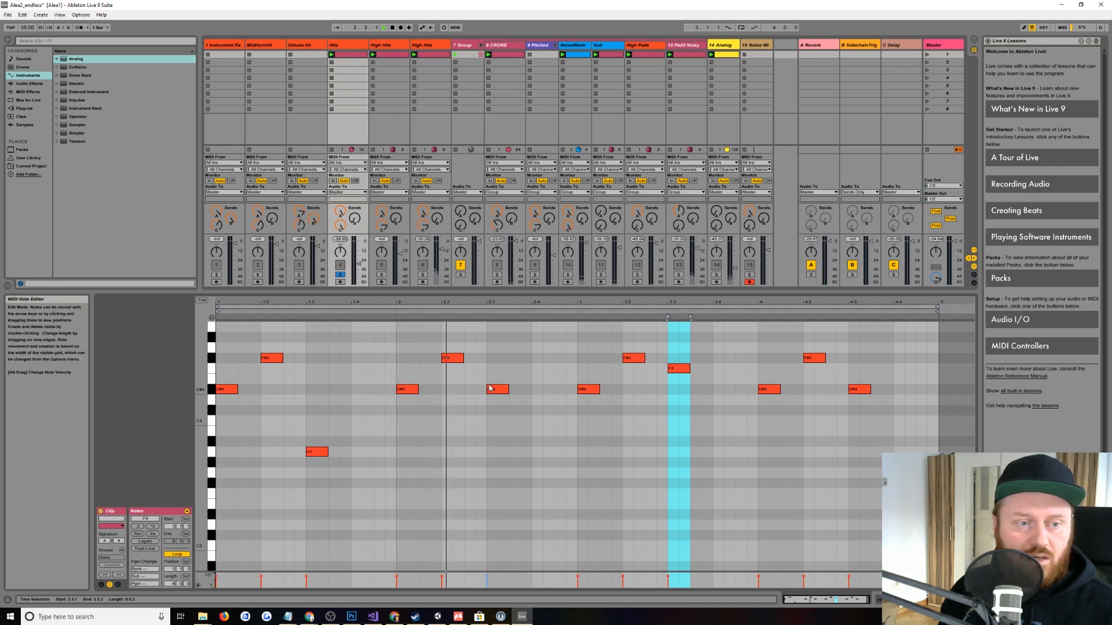
mouse_move(498, 400)
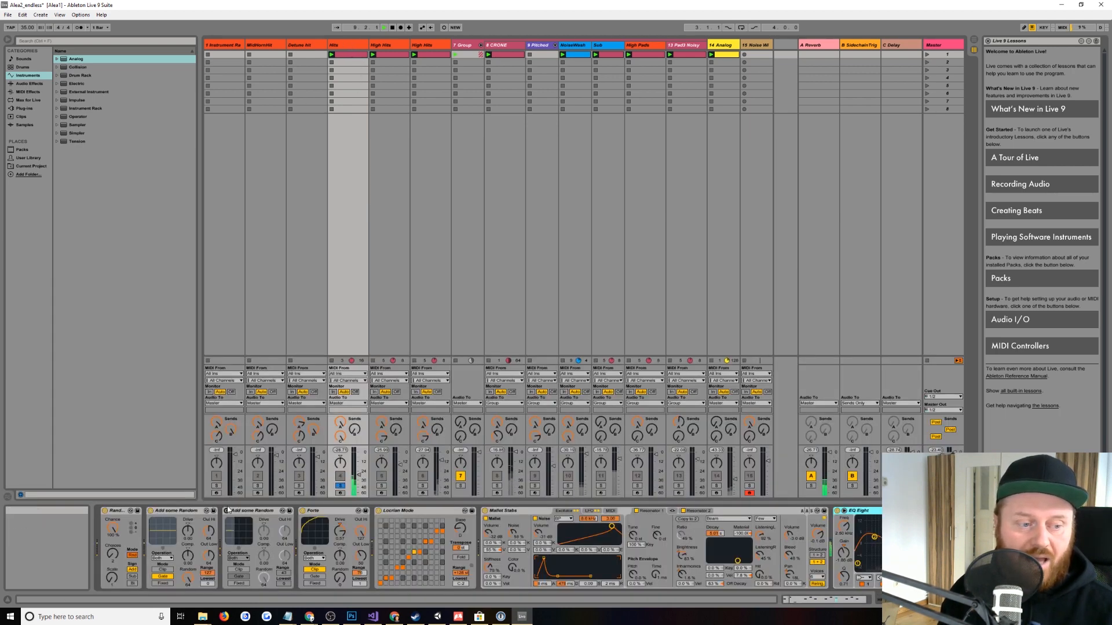
mouse_move(280, 580)
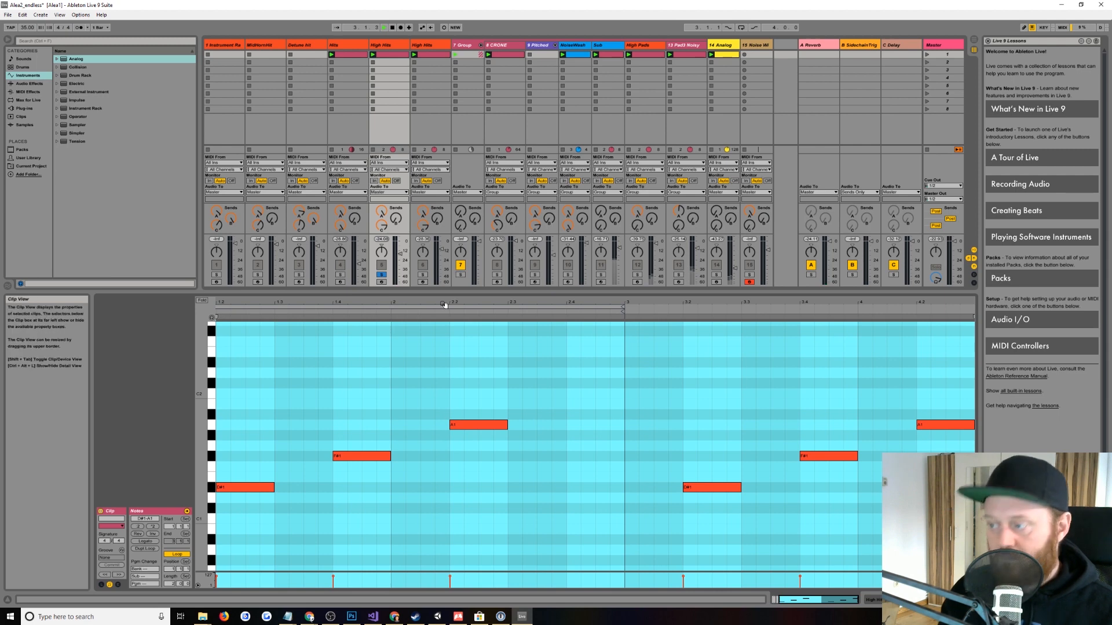
Step: Switch to the second High Hits track's devices, ending in an Analog synth and EQ Eight
click(454, 386)
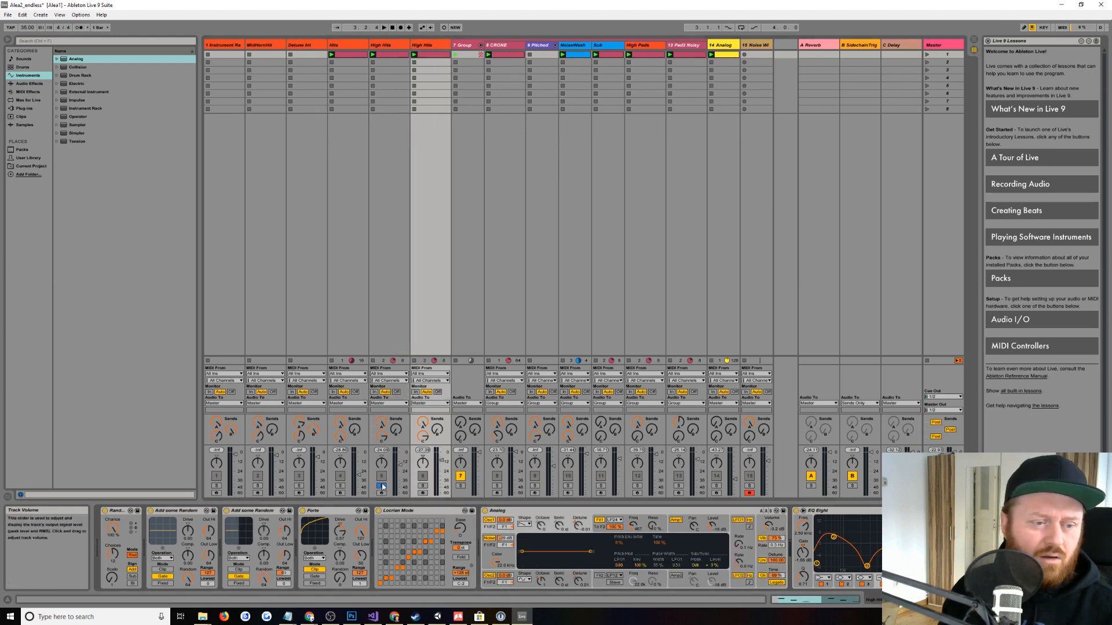
mouse_move(421, 485)
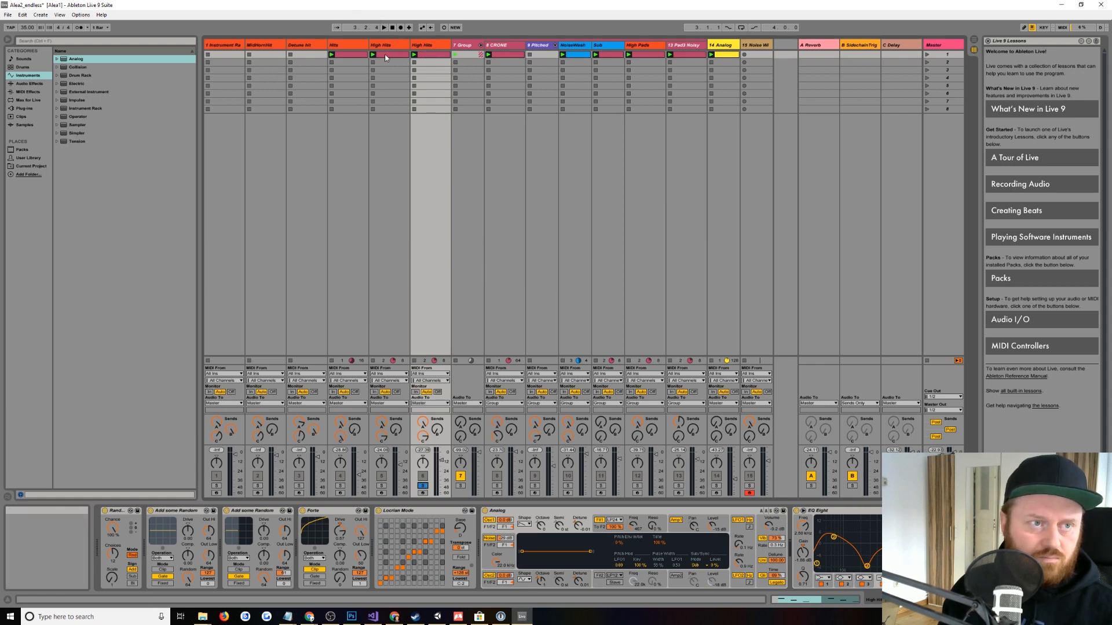
click(389, 45)
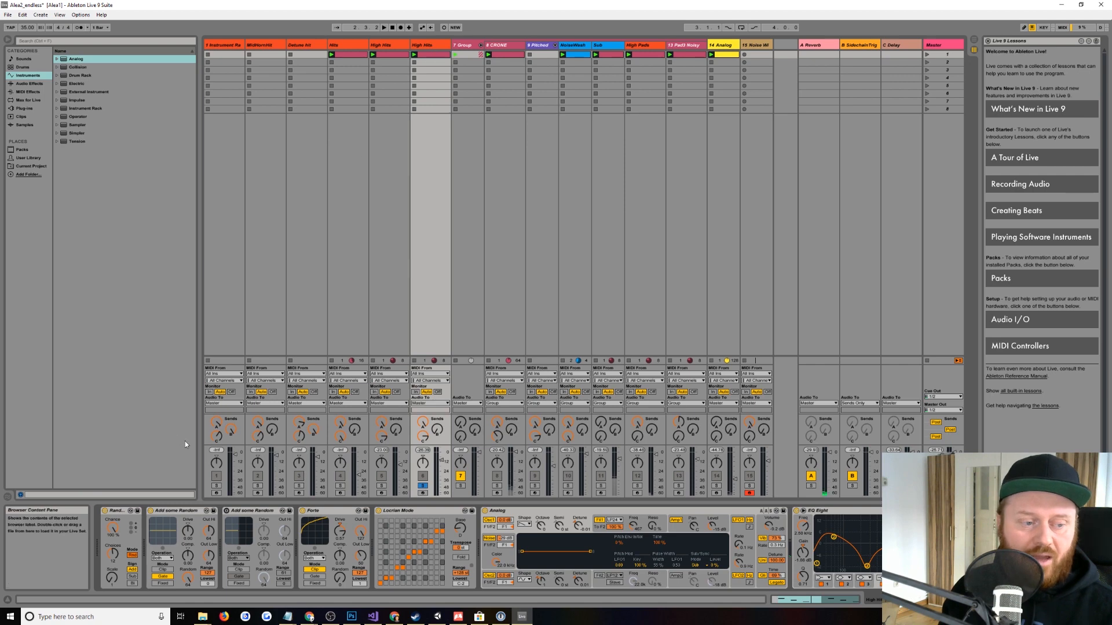
mouse_move(227, 519)
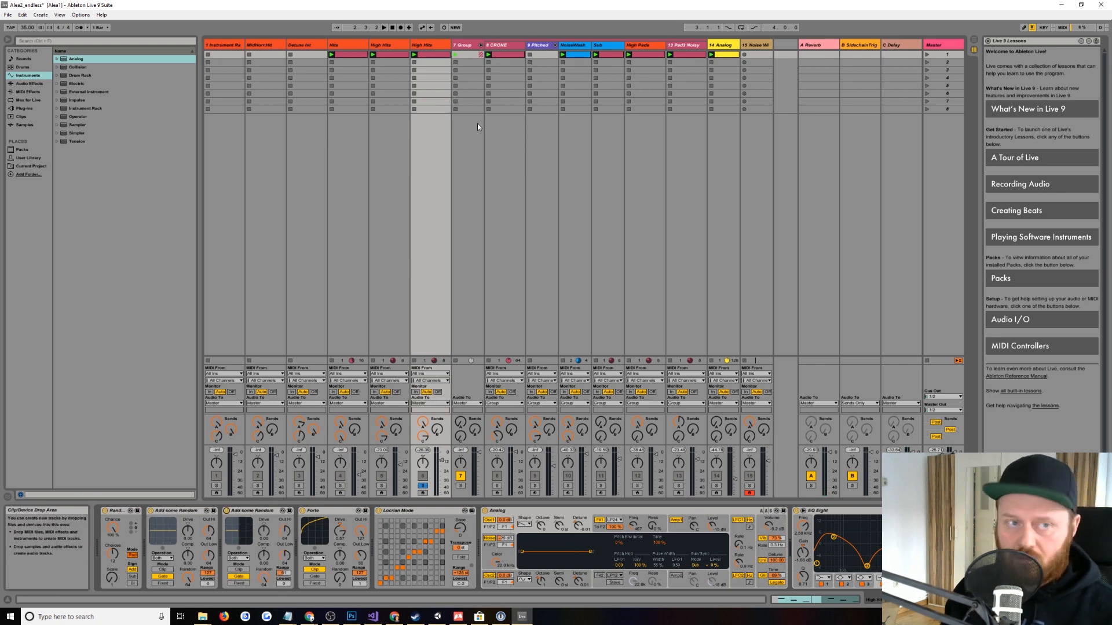
Step: Solo the CRONE track and browse its arpeggiator, scale, Crone synth and Auto Filter chain
click(498, 45)
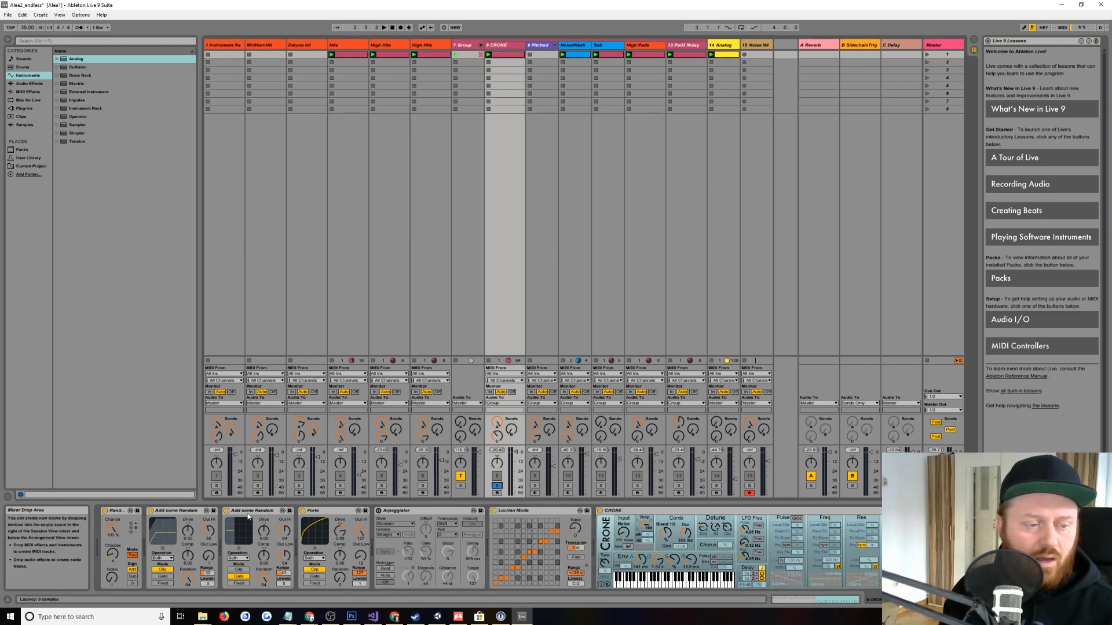
click(385, 27)
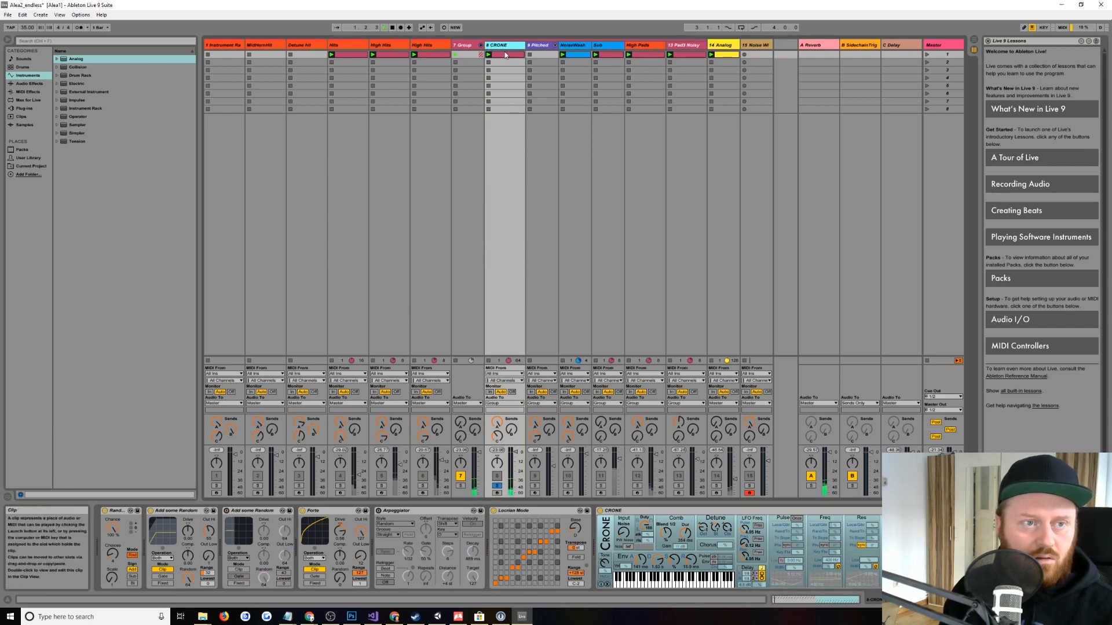
double_click(488, 64)
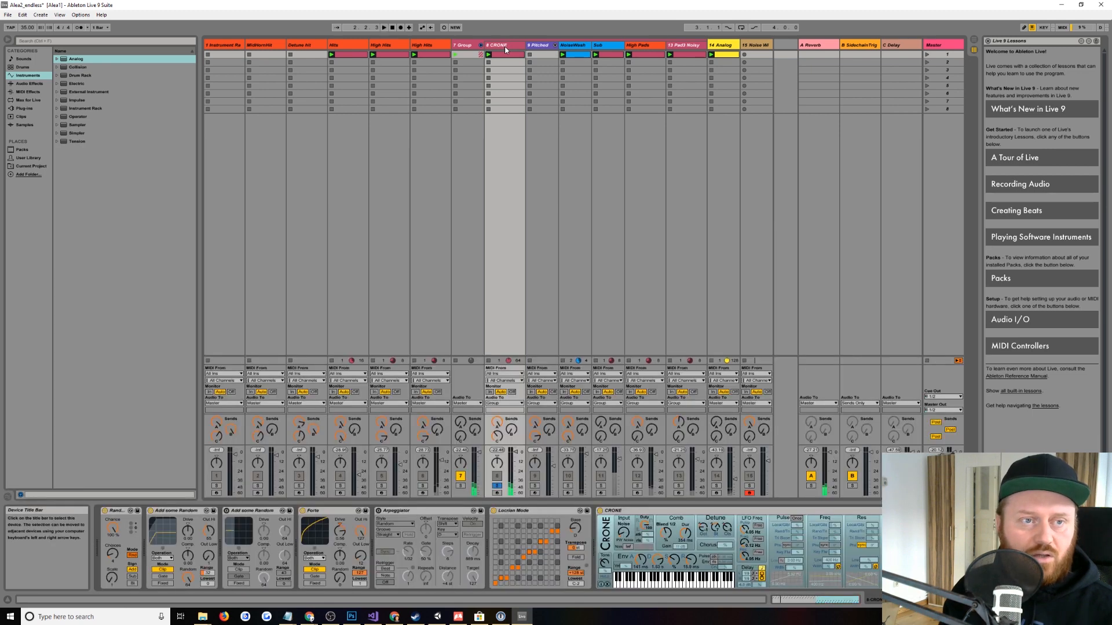
click(250, 510)
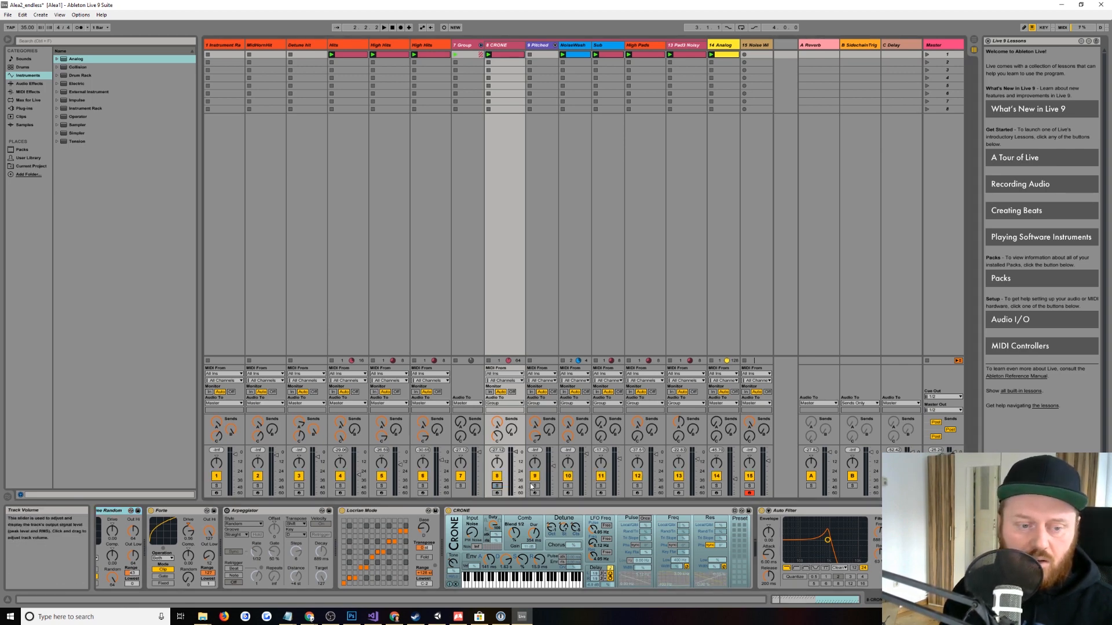
Step: Solo the NoiseWash track and look over its Analog synth and EQ Eight
click(534, 486)
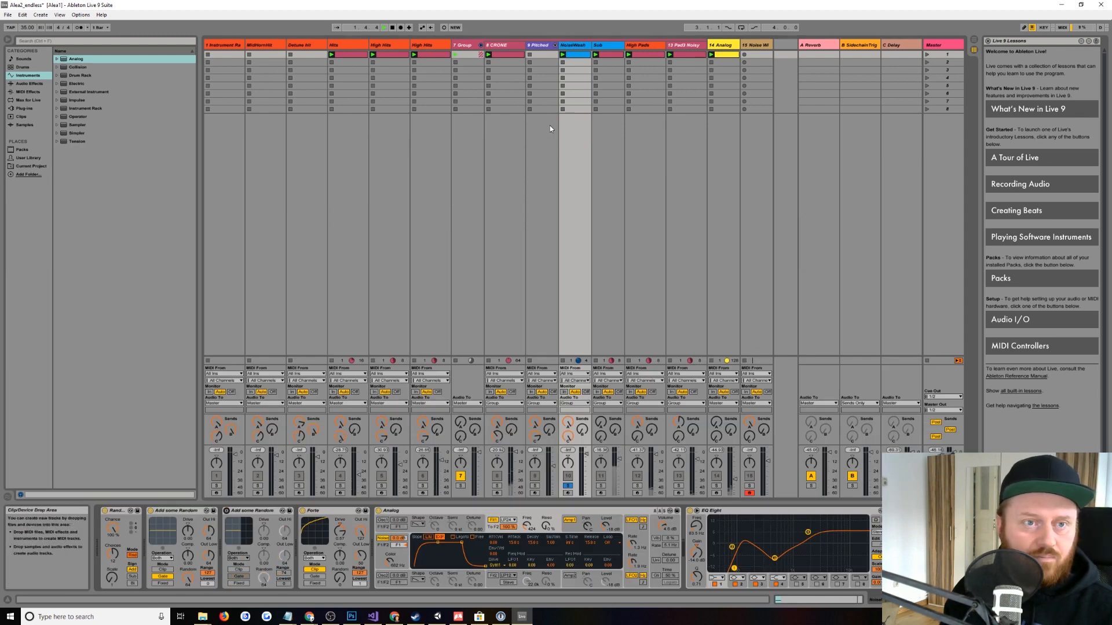
click(576, 54)
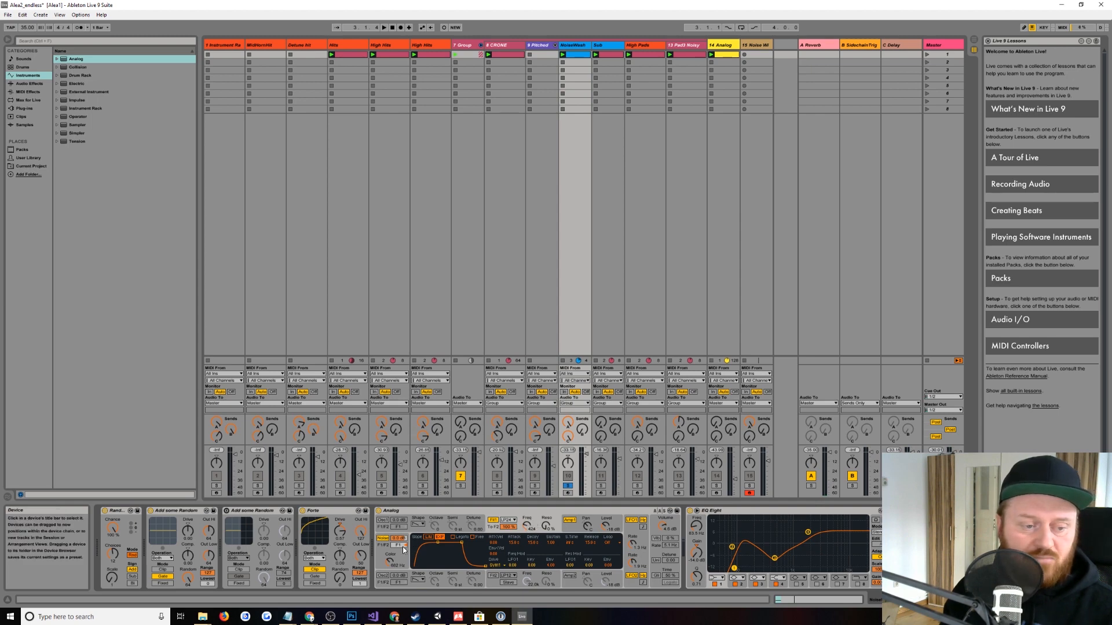
mouse_move(528, 524)
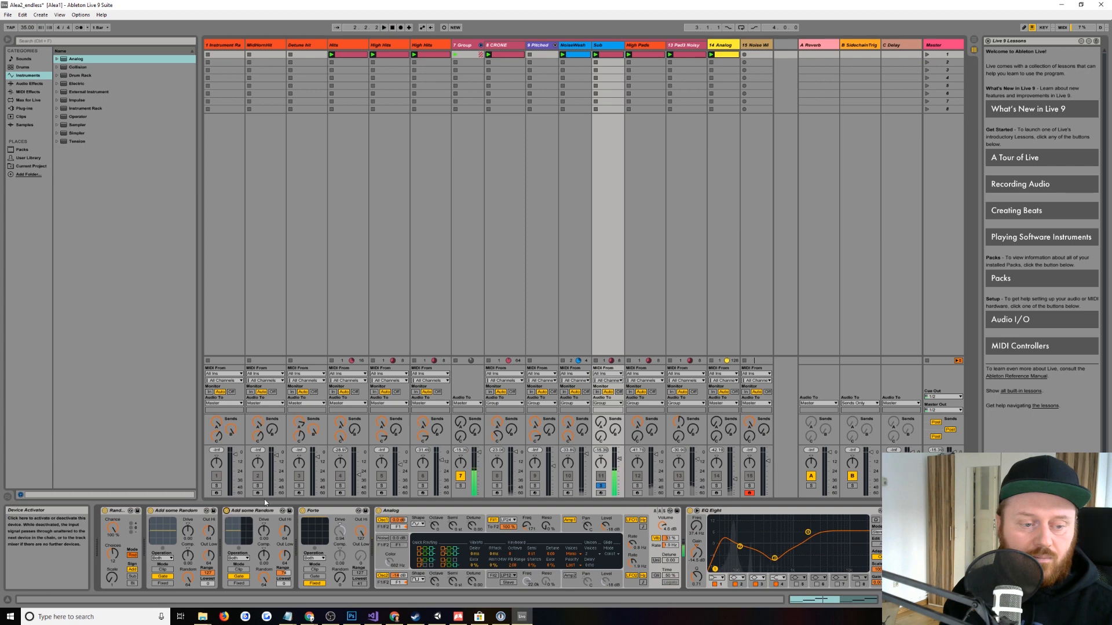
Step: Show the High Pads track's device chain ending in a Phase Distortion synth
click(637, 46)
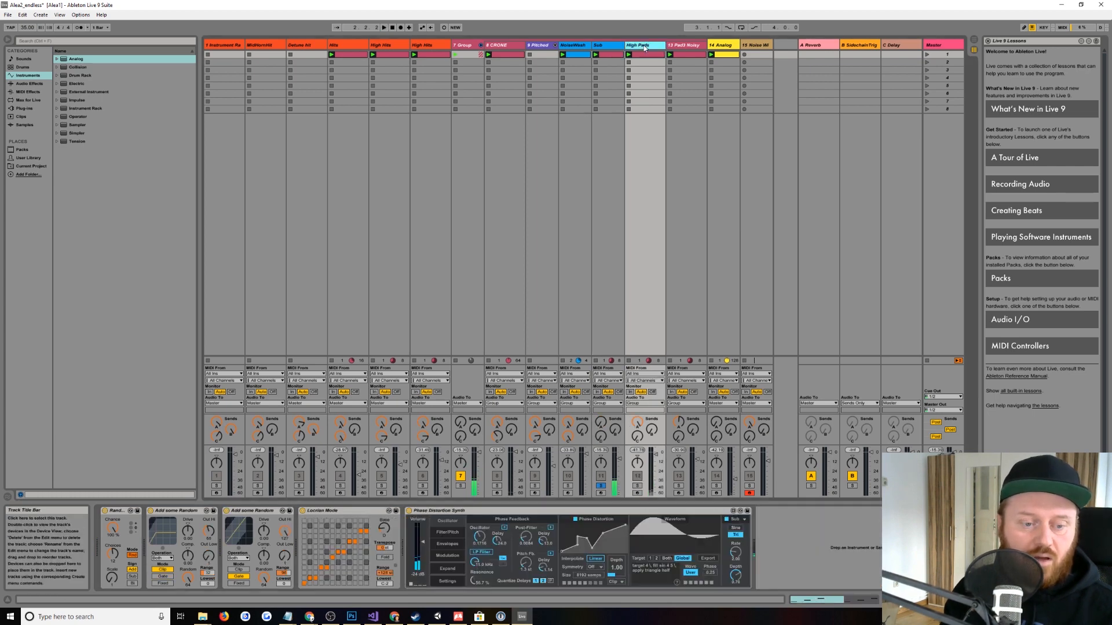
Step: Solo the High Pads track to hear it by itself
click(643, 45)
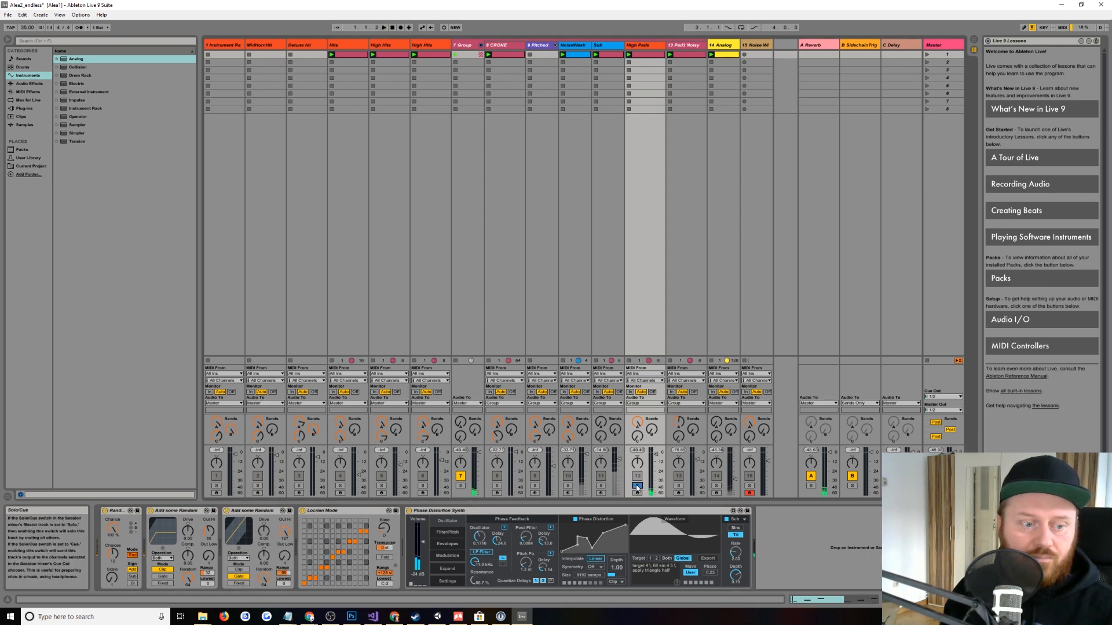
mouse_move(247, 525)
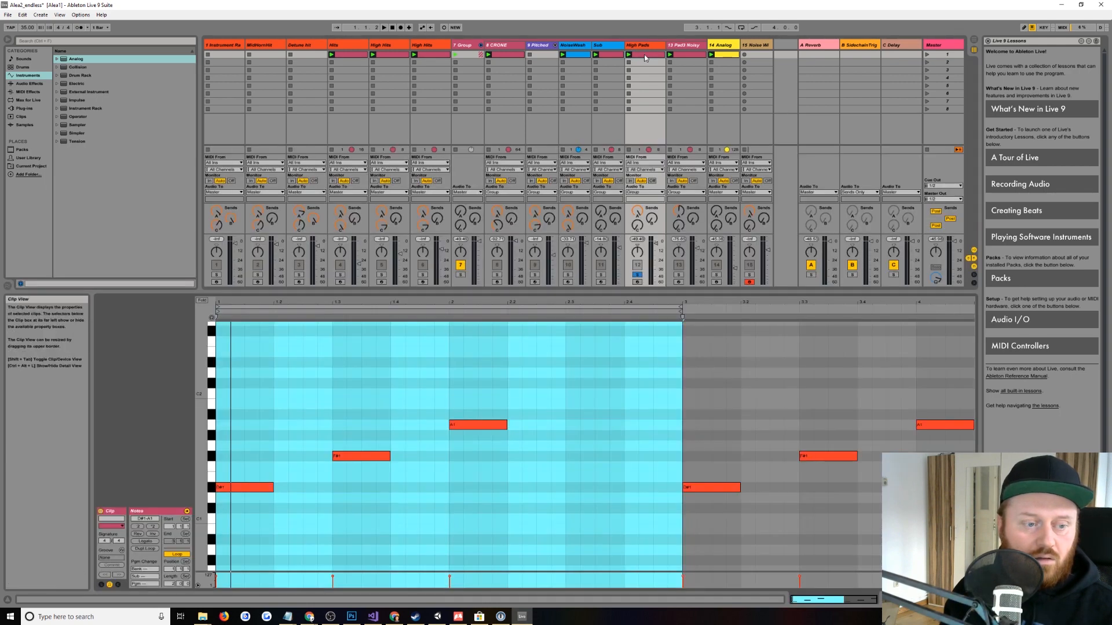
Step: Solo the Pad Noisy track so its sustained notes show in the note editor
click(384, 27)
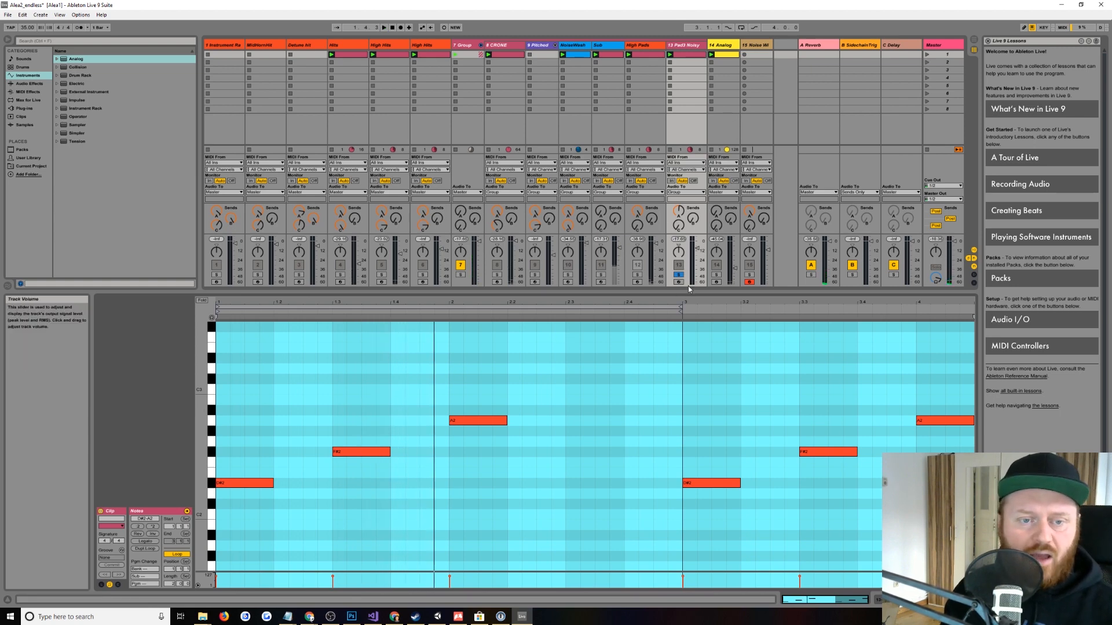
mouse_move(839, 207)
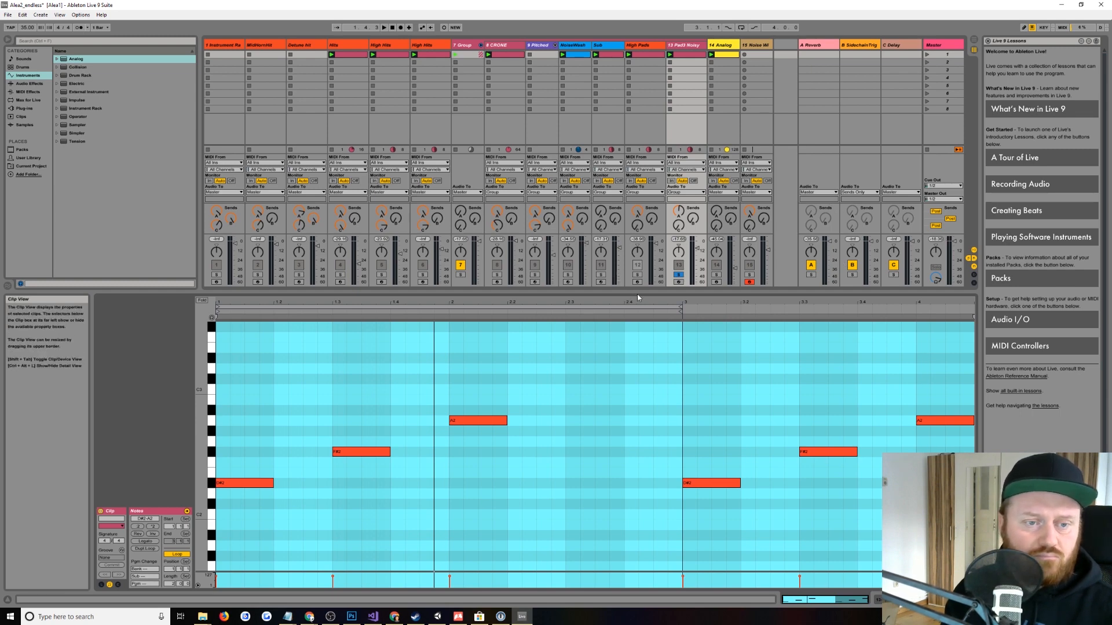
mouse_move(863, 45)
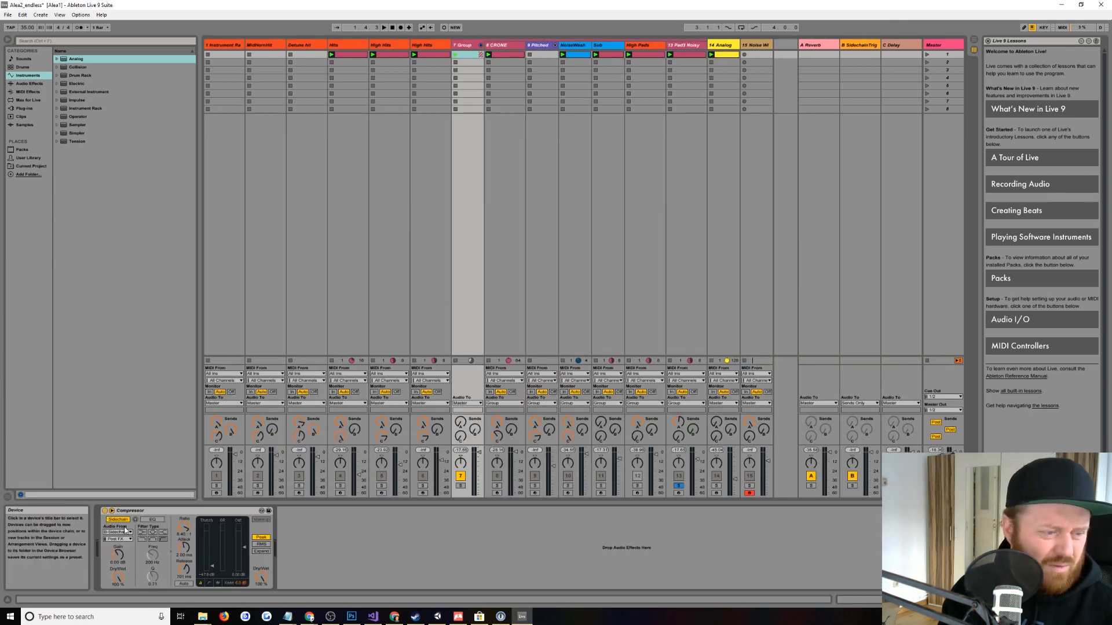
Step: Unsolo the tracks so the whole set plays, showing the Group track's Compressor
click(120, 533)
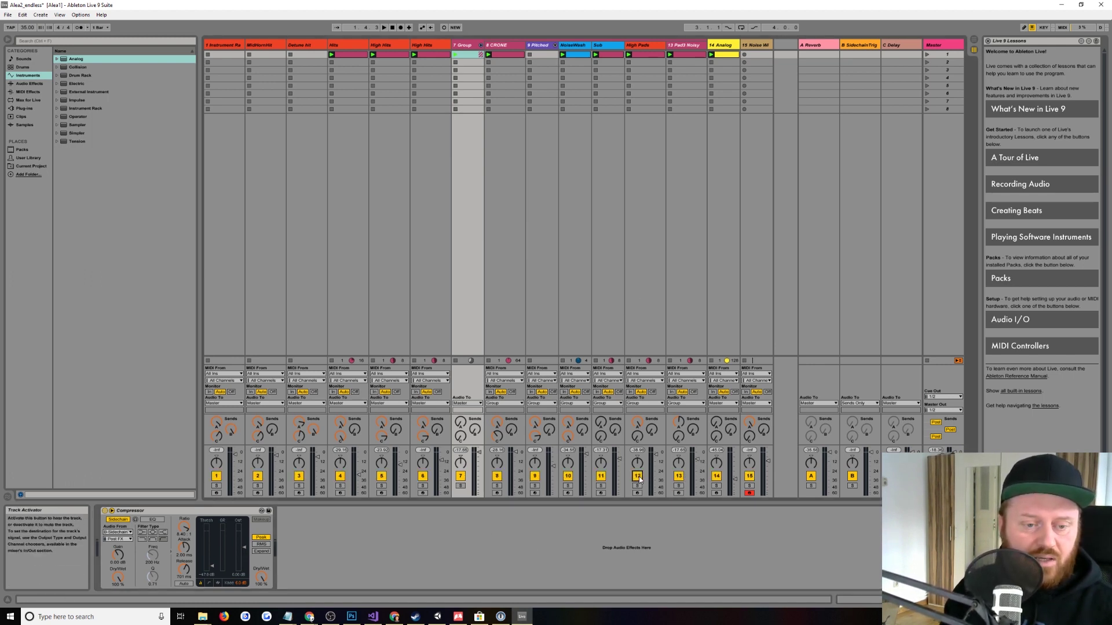
click(383, 26)
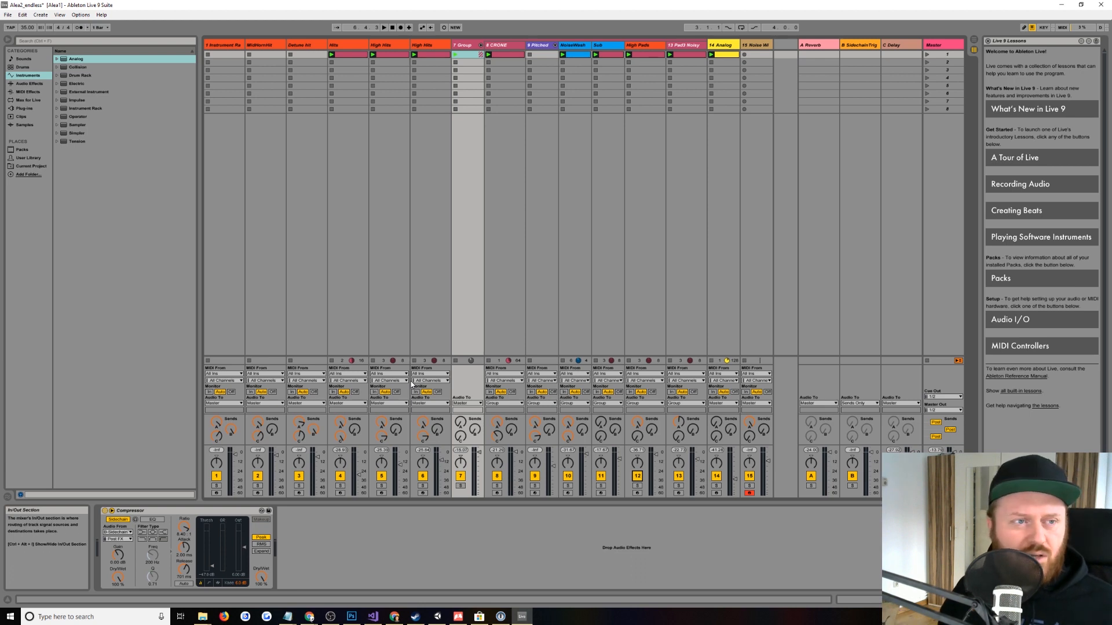
mouse_move(349, 50)
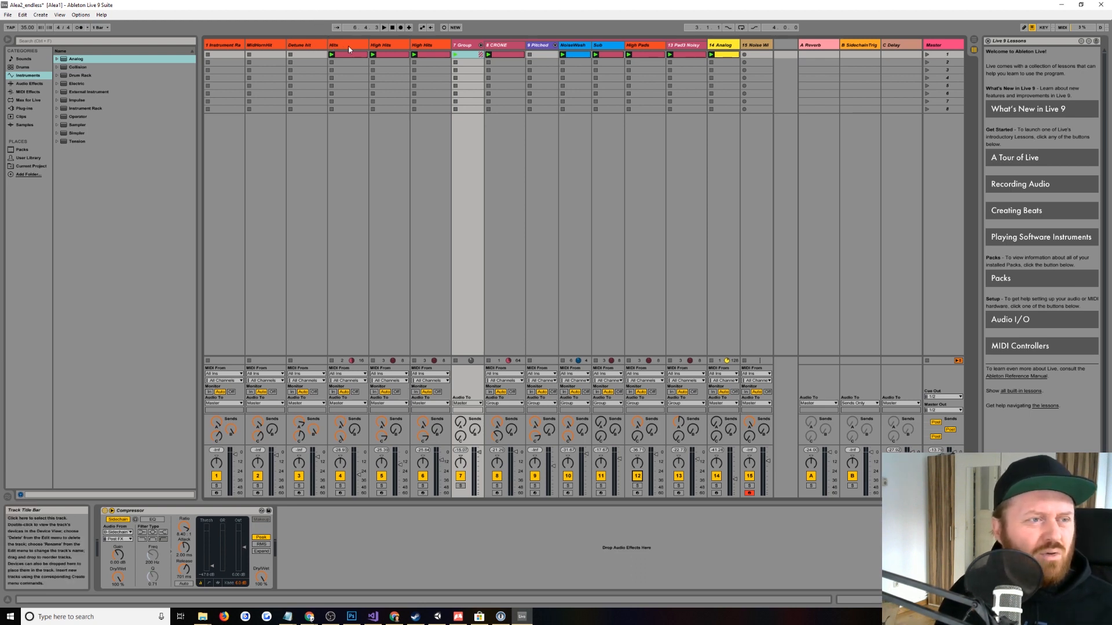
Step: Select the Hits track to show its random MIDI effects, scale, synth and EQ Eight chain
click(347, 45)
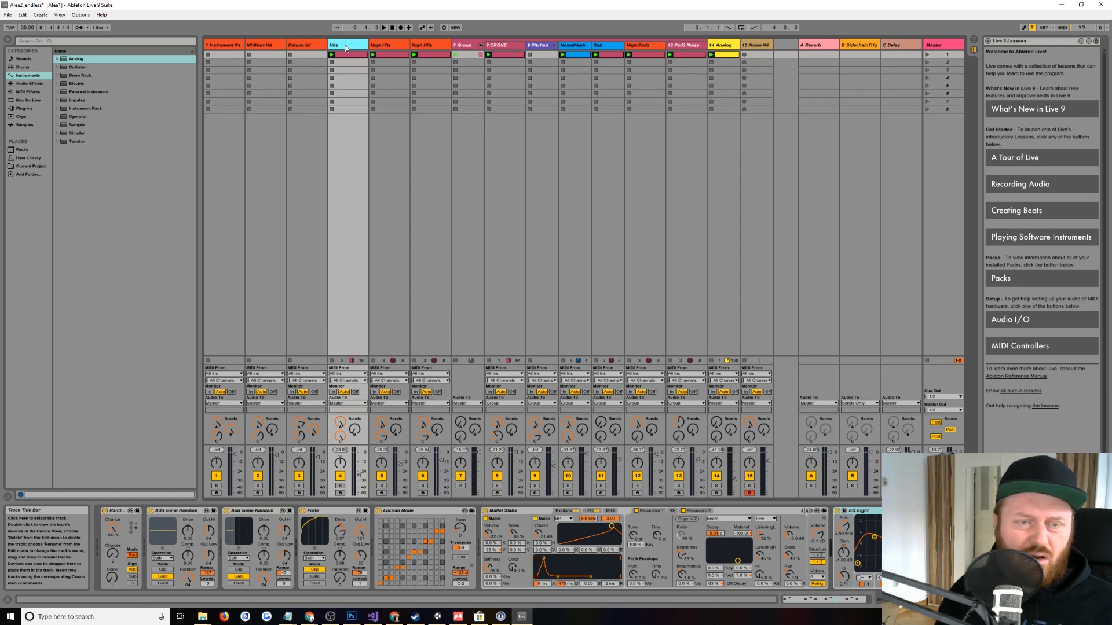
mouse_move(656, 52)
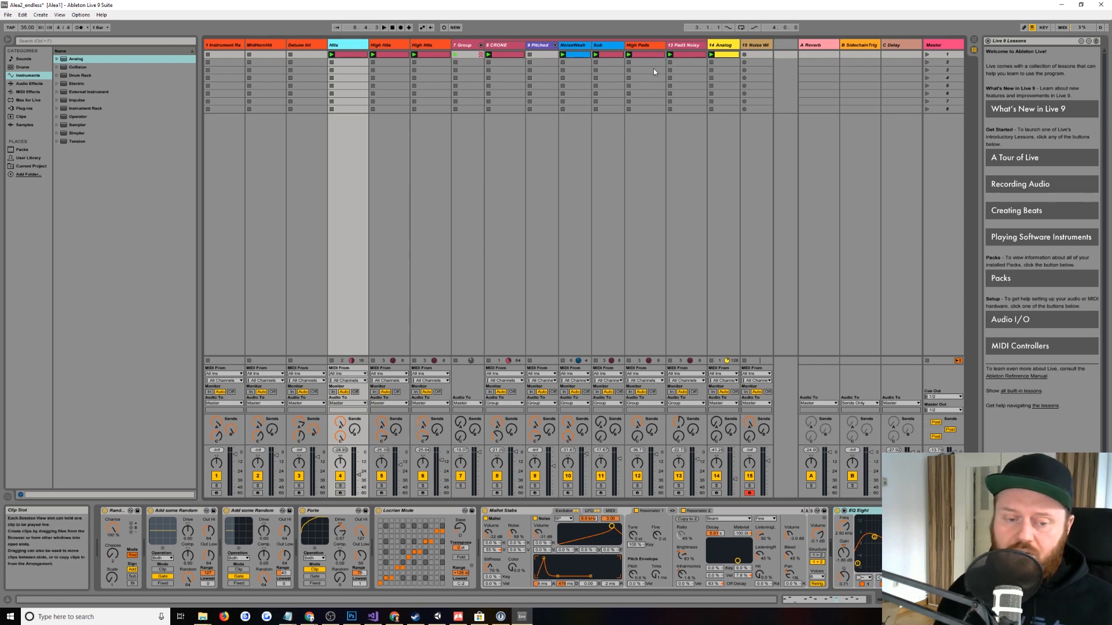
mouse_move(629, 74)
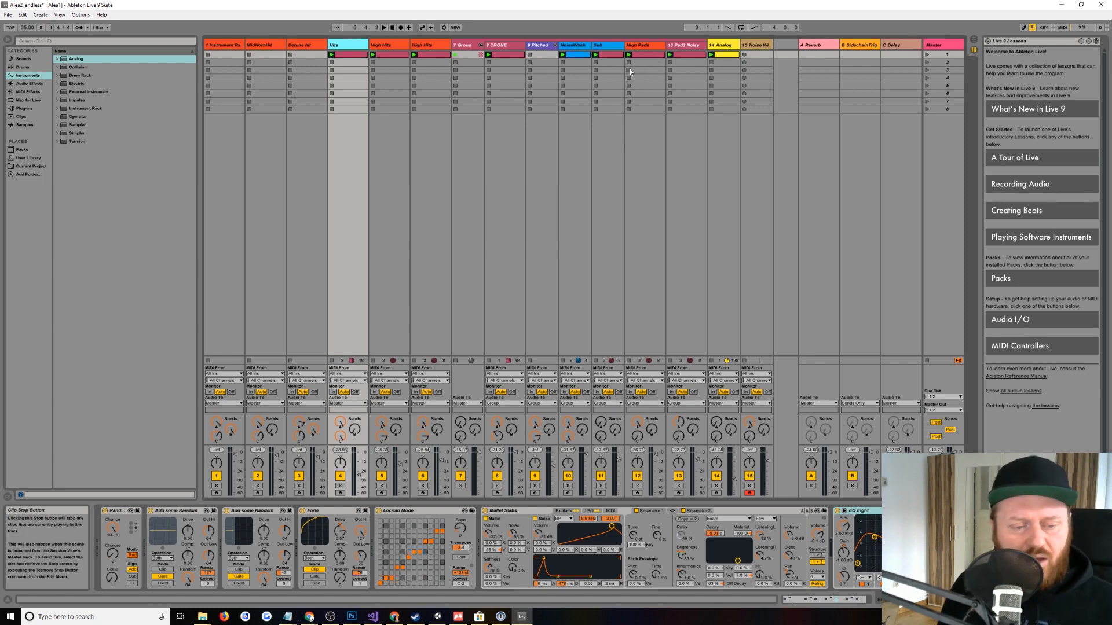